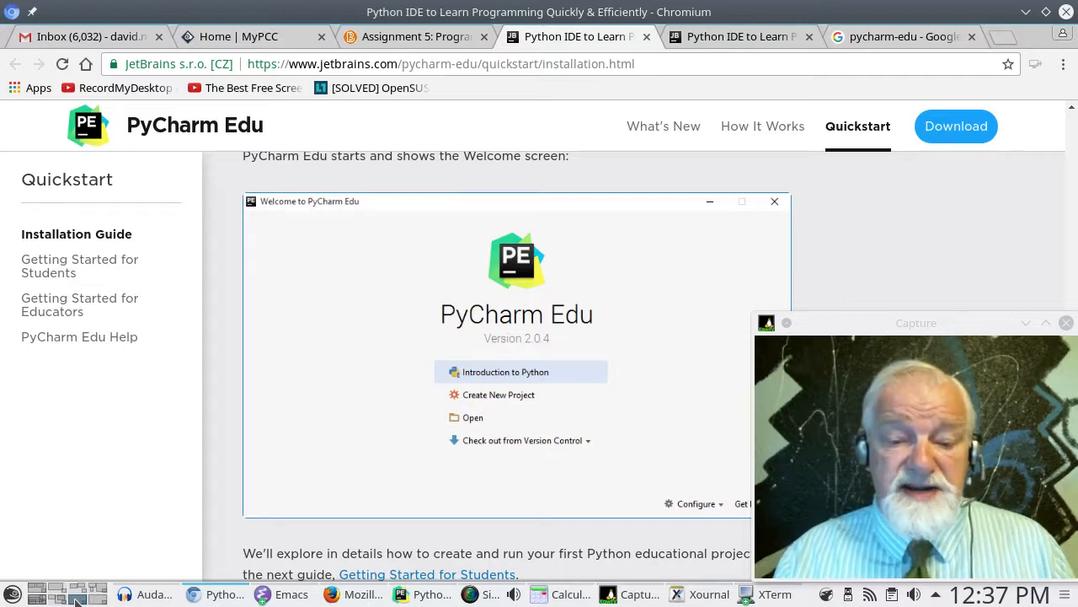
pyautogui.moveTo(160, 546)
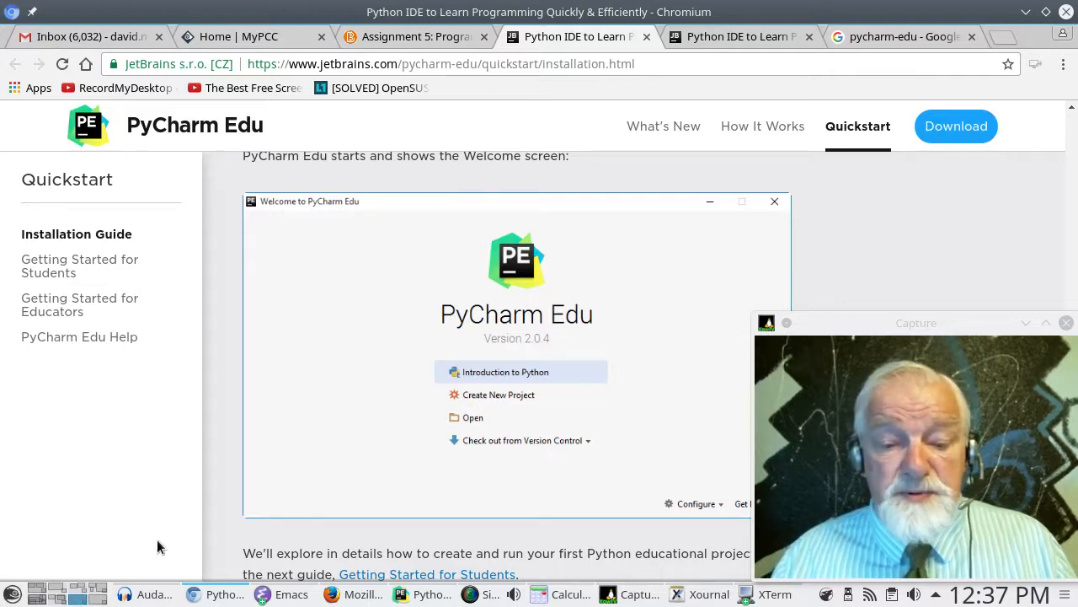
pyautogui.moveTo(546, 377)
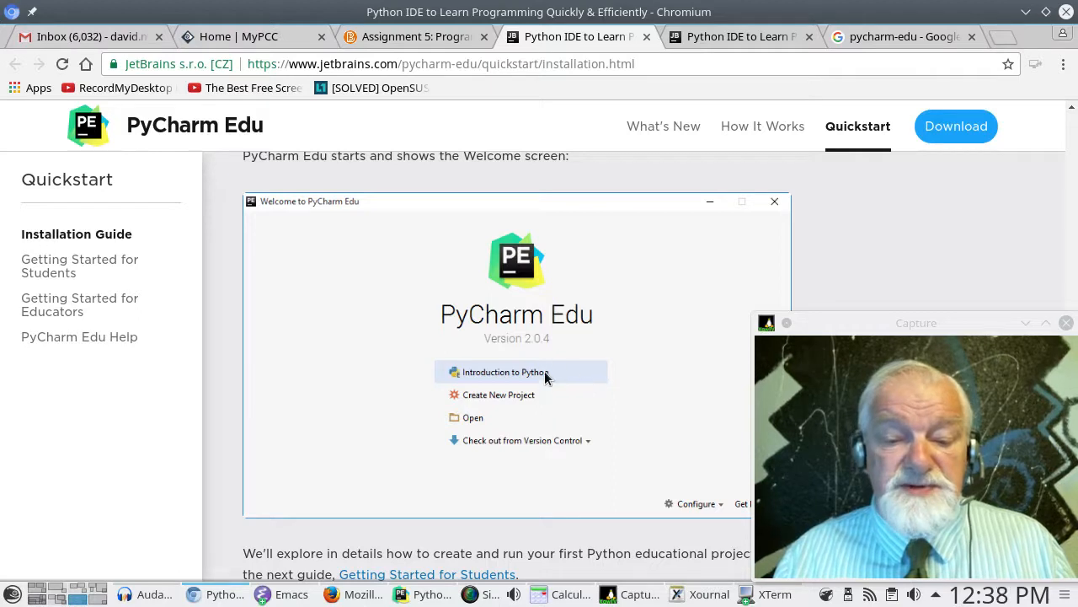
pyautogui.moveTo(551, 386)
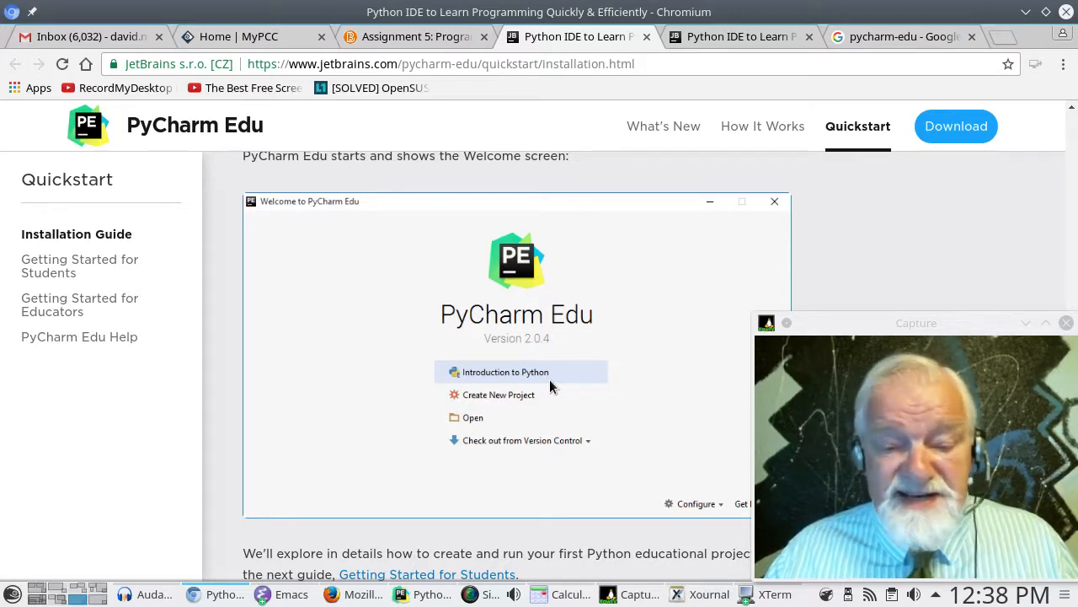
pyautogui.moveTo(263, 526)
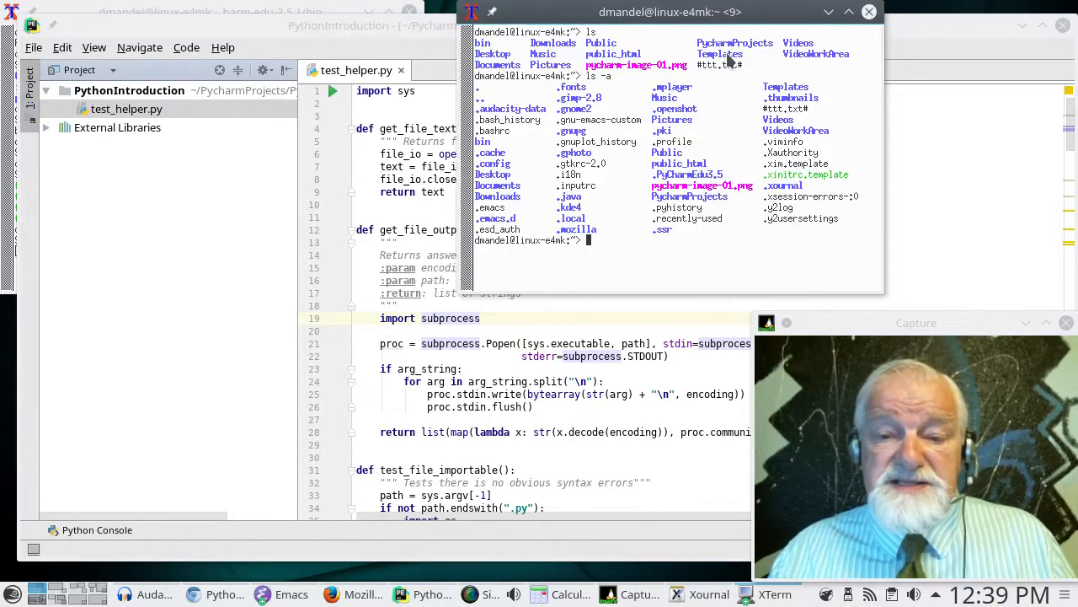
# - Clear the terminal and run ls to list the home directory's visible entries
pyautogui.press('Return')
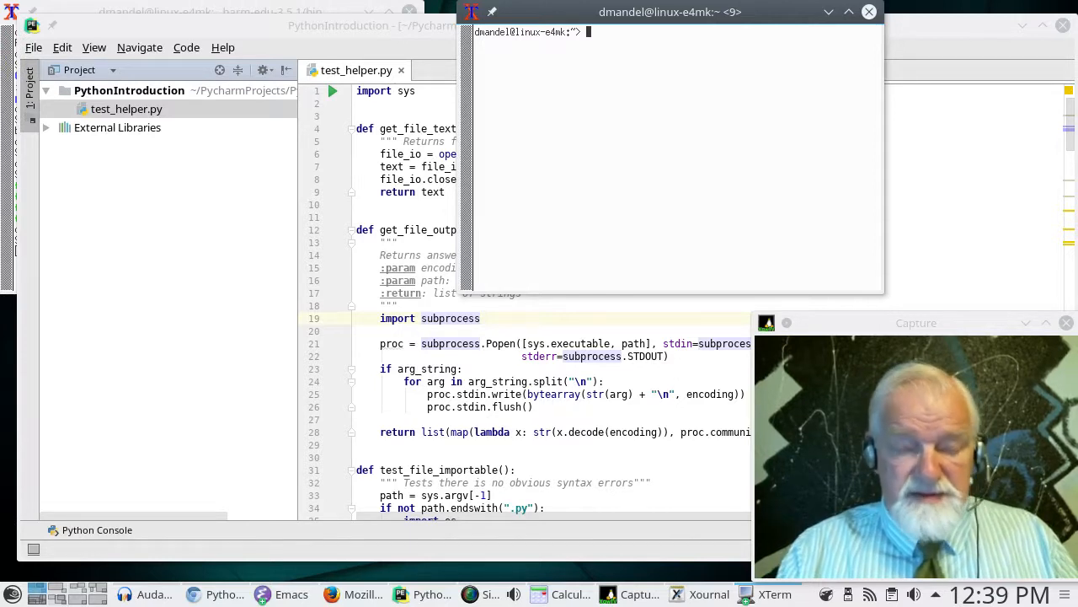
pyautogui.write('ls')
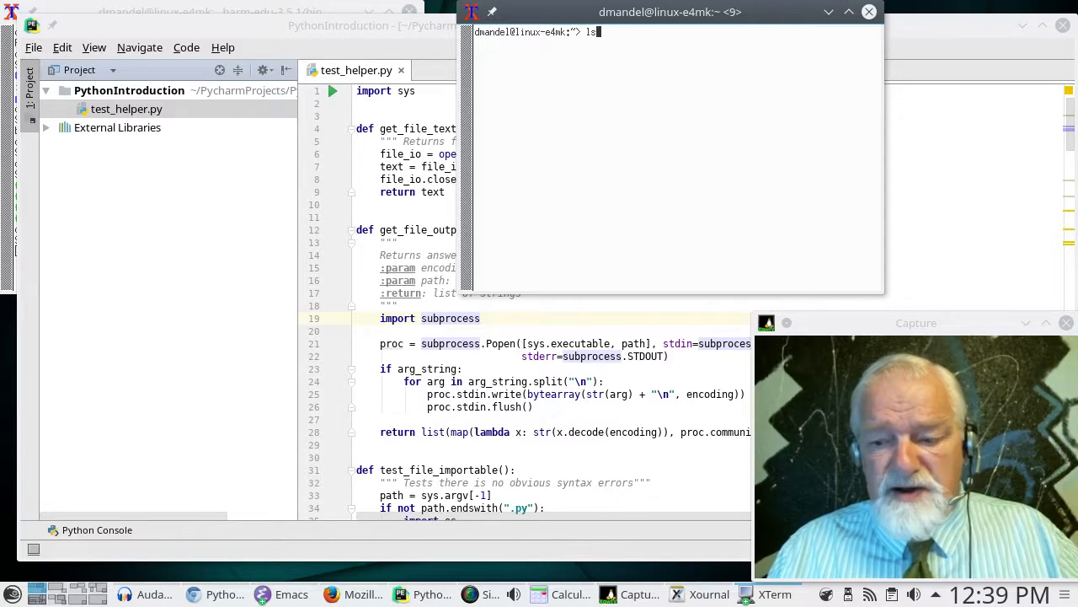
pyautogui.press('Return')
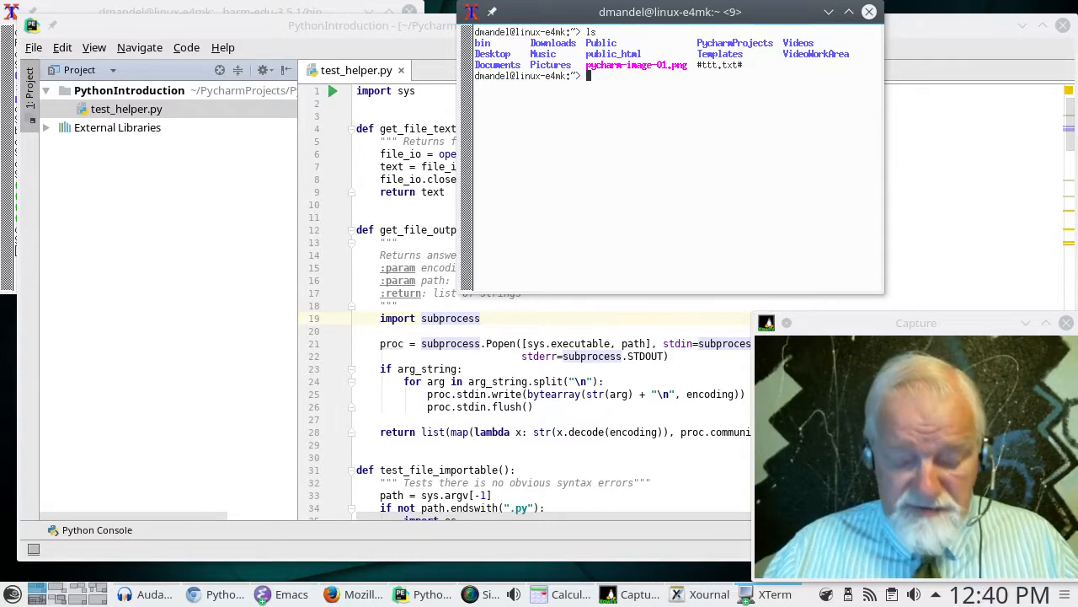
# - Run ls -a to show hidden entries and highlight PycharmProjects in the output
pyautogui.write('ls')
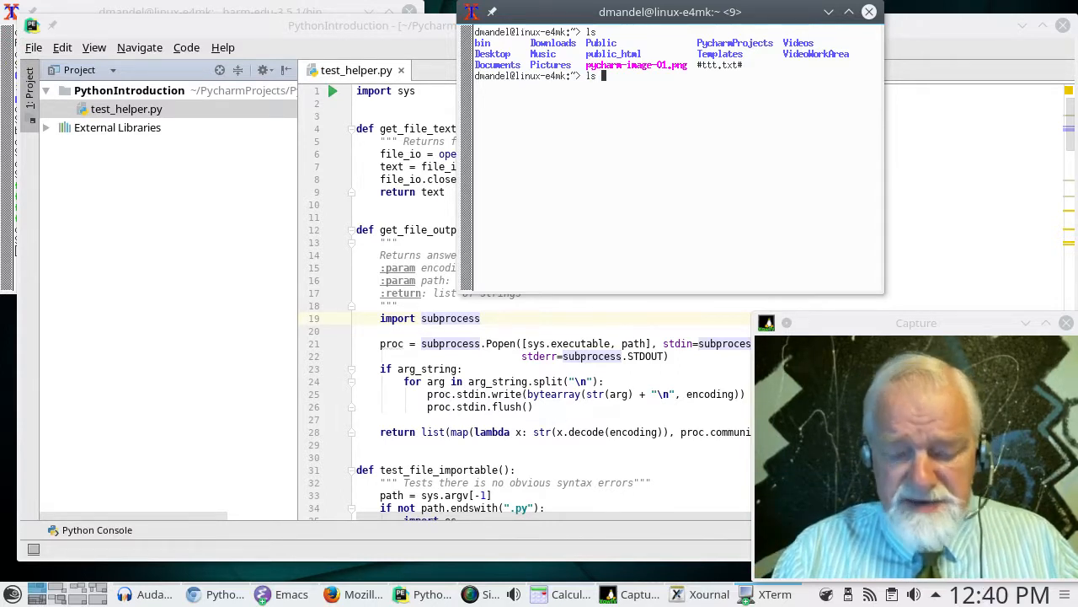
pyautogui.write('ls -a')
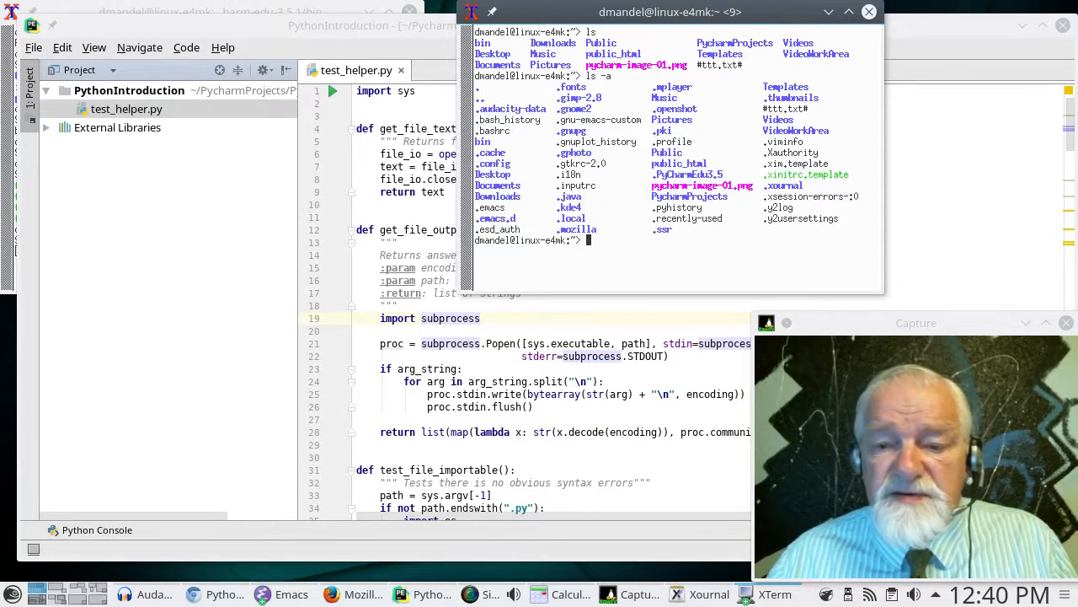
pyautogui.moveTo(721, 182)
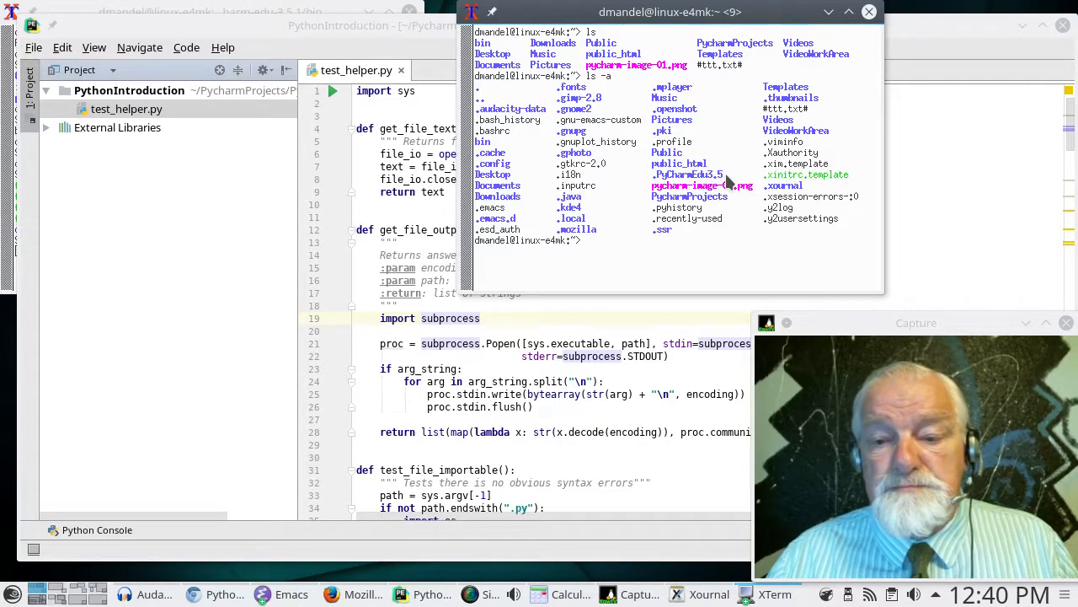
pyautogui.doubleClick(688, 174)
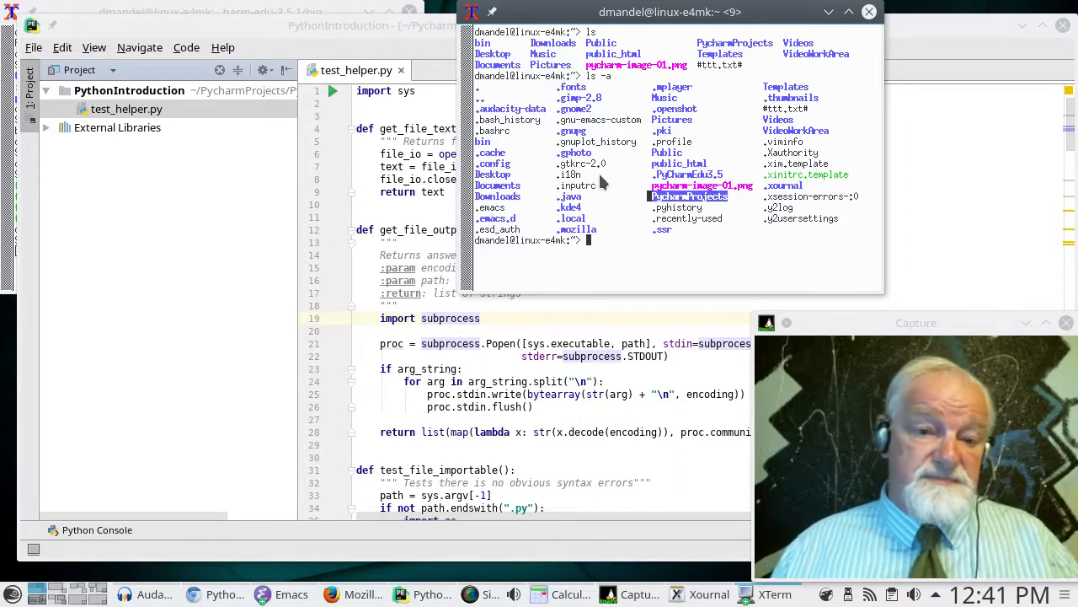
pyautogui.moveTo(464, 167)
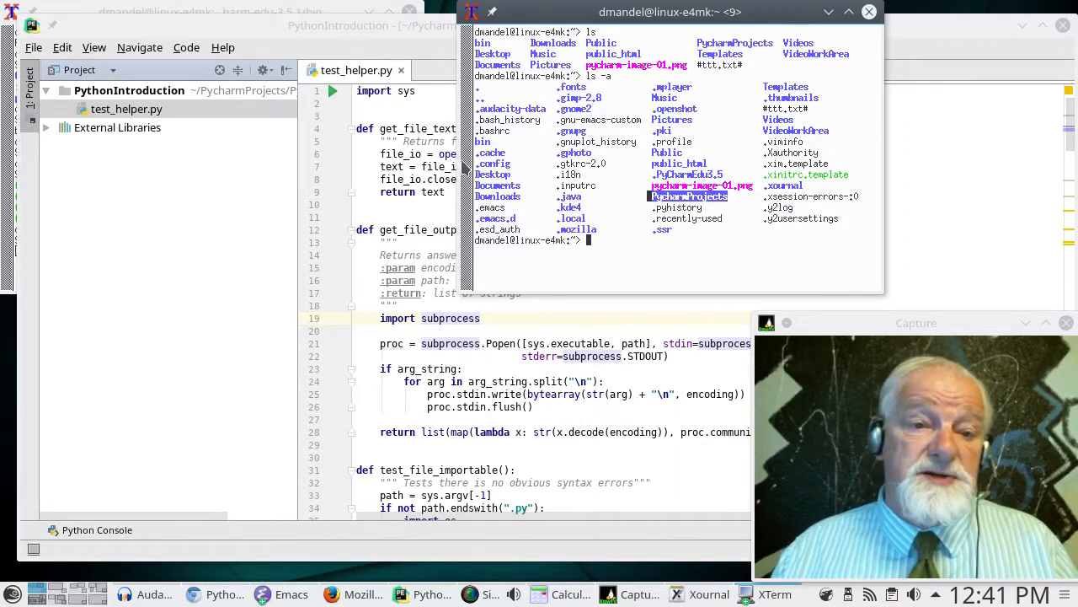
pyautogui.moveTo(438, 27)
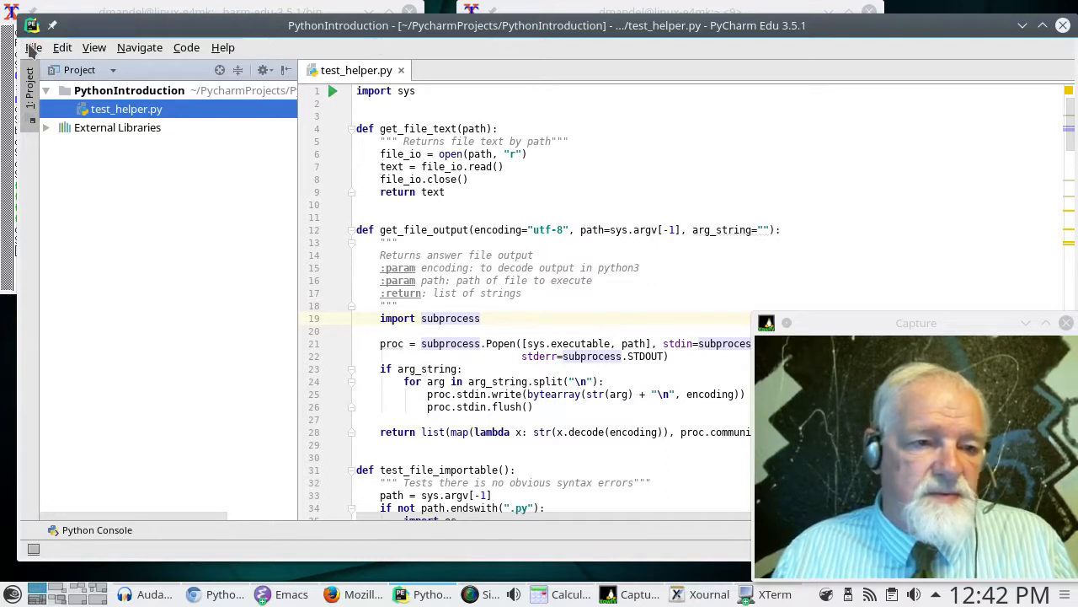
# - Choose File > Open... to bring up the Open File or Project dialog
pyautogui.click(33, 47)
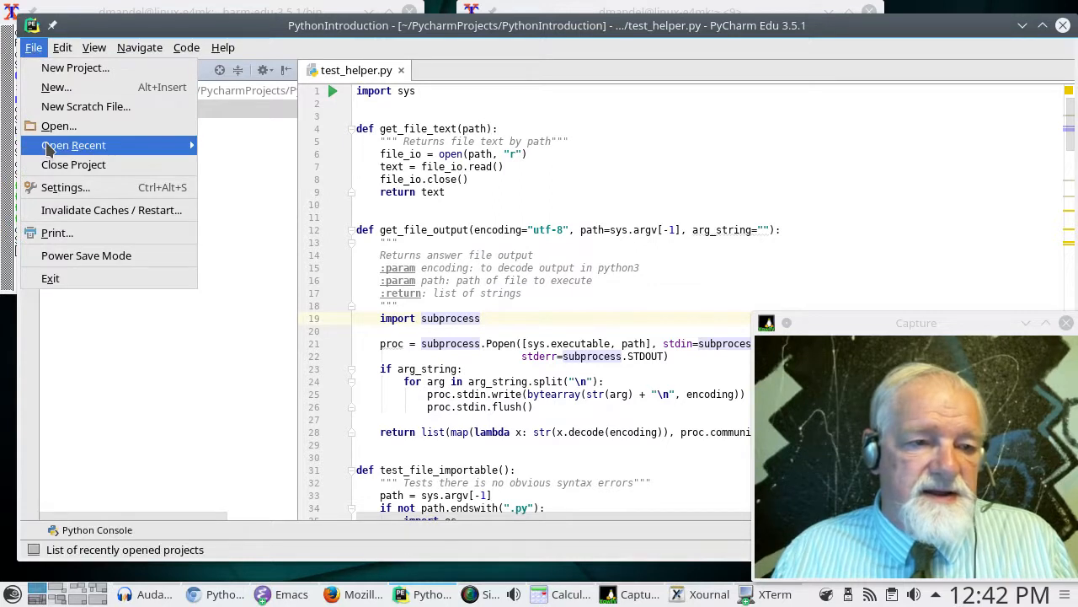
pyautogui.moveTo(59, 124)
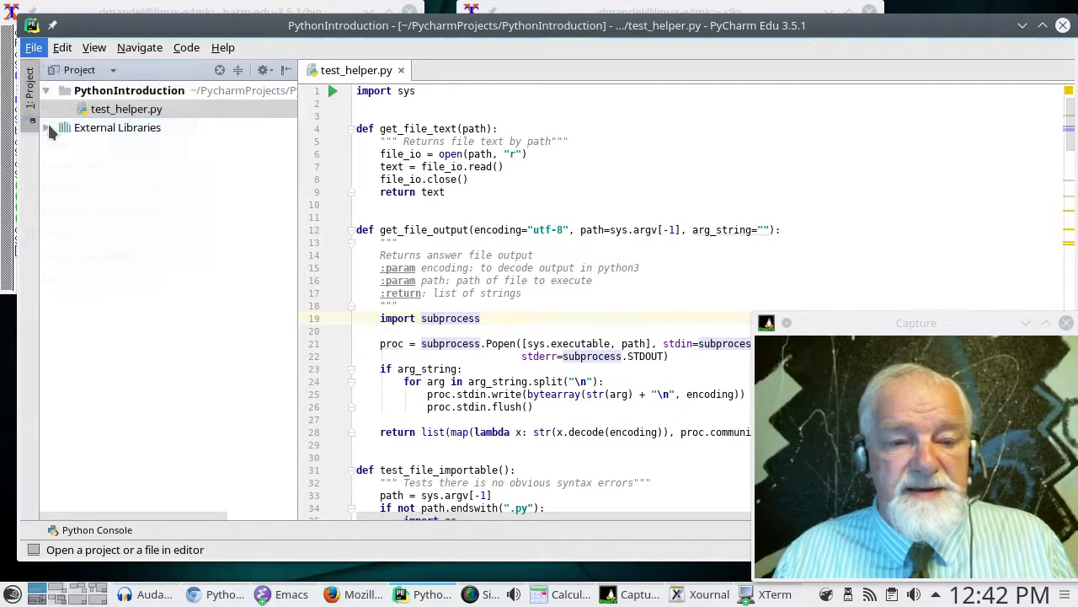
pyautogui.click(34, 48)
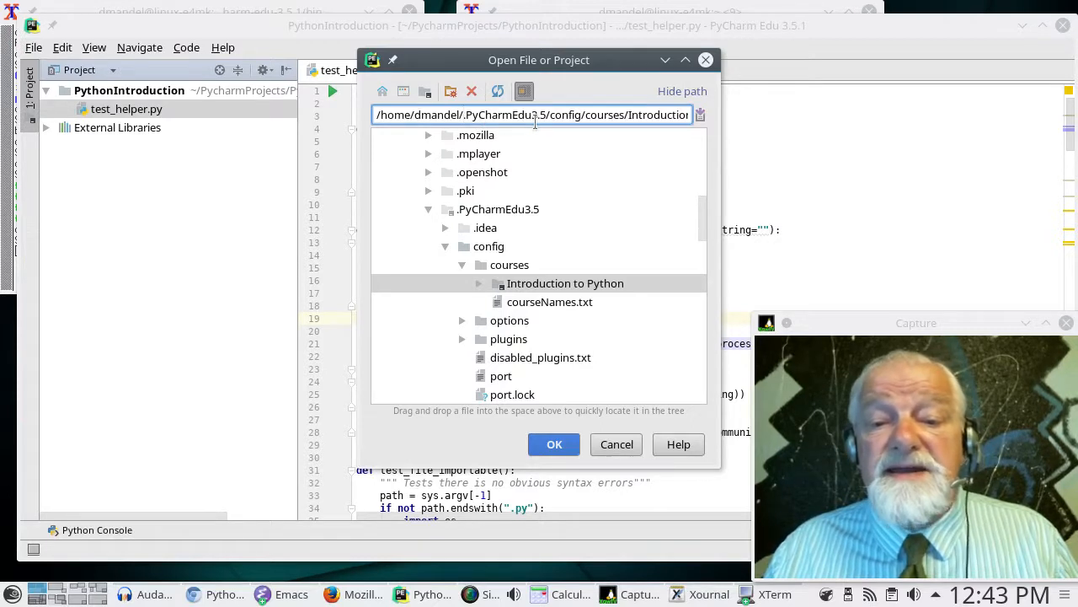
pyautogui.moveTo(539, 135)
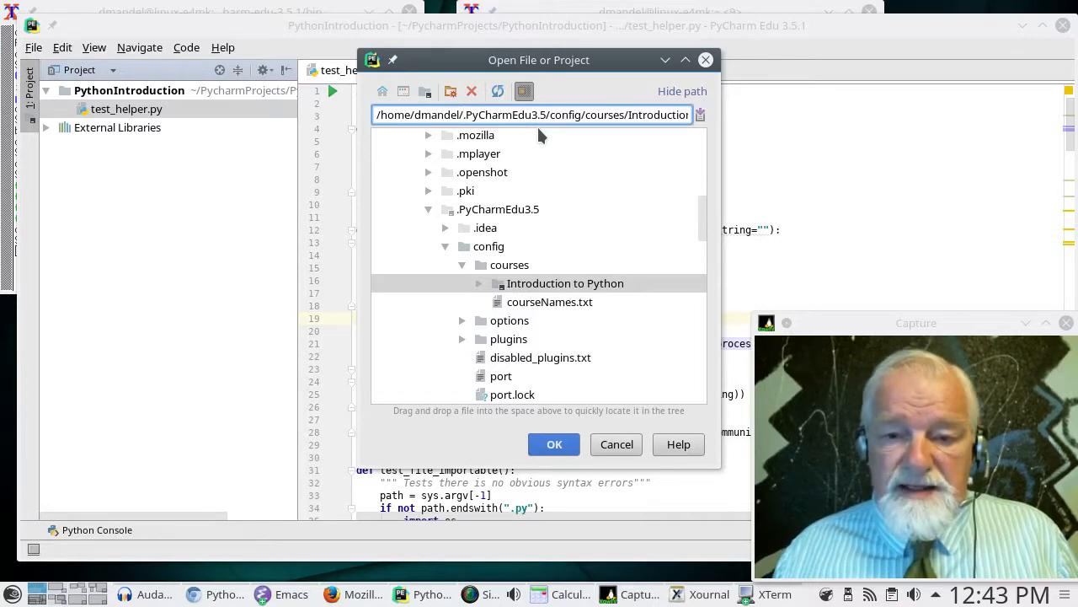
pyautogui.moveTo(492, 246)
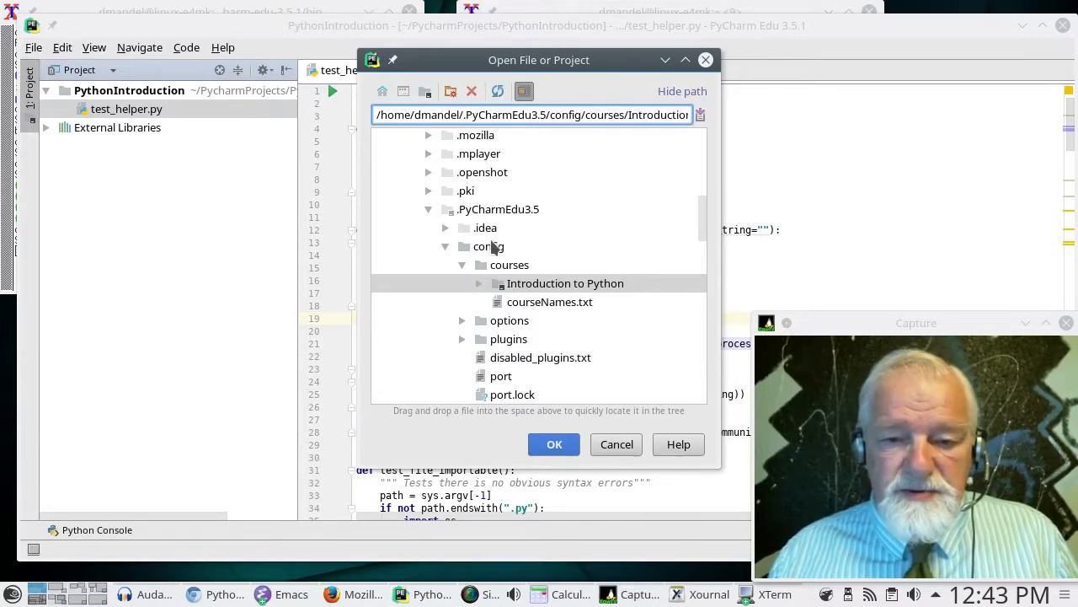
# - Browse into config and select the courses folder holding Introduction to Python
pyautogui.click(489, 247)
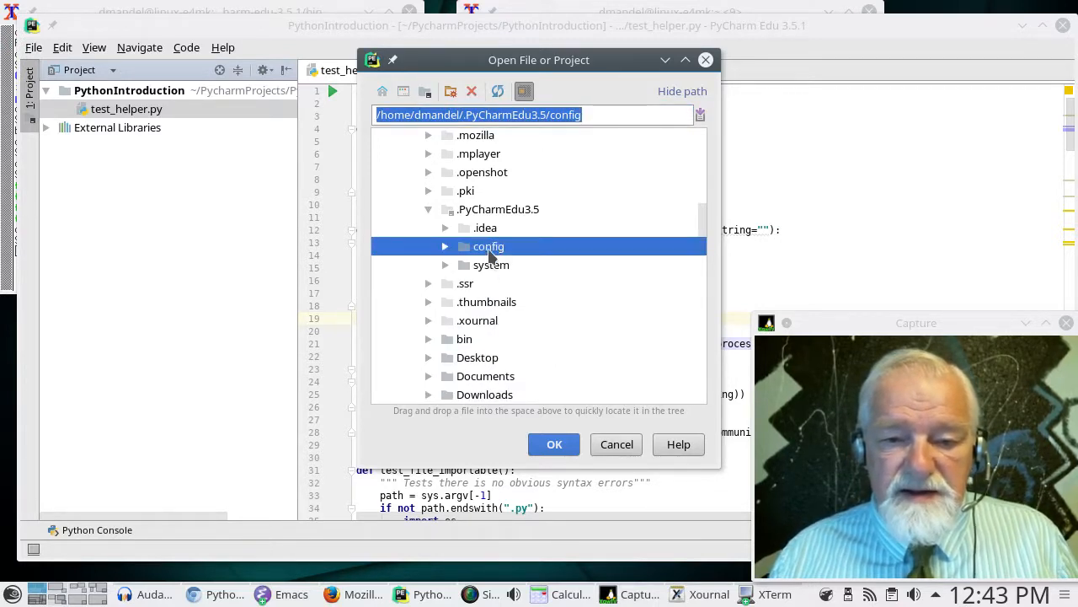
pyautogui.click(445, 246)
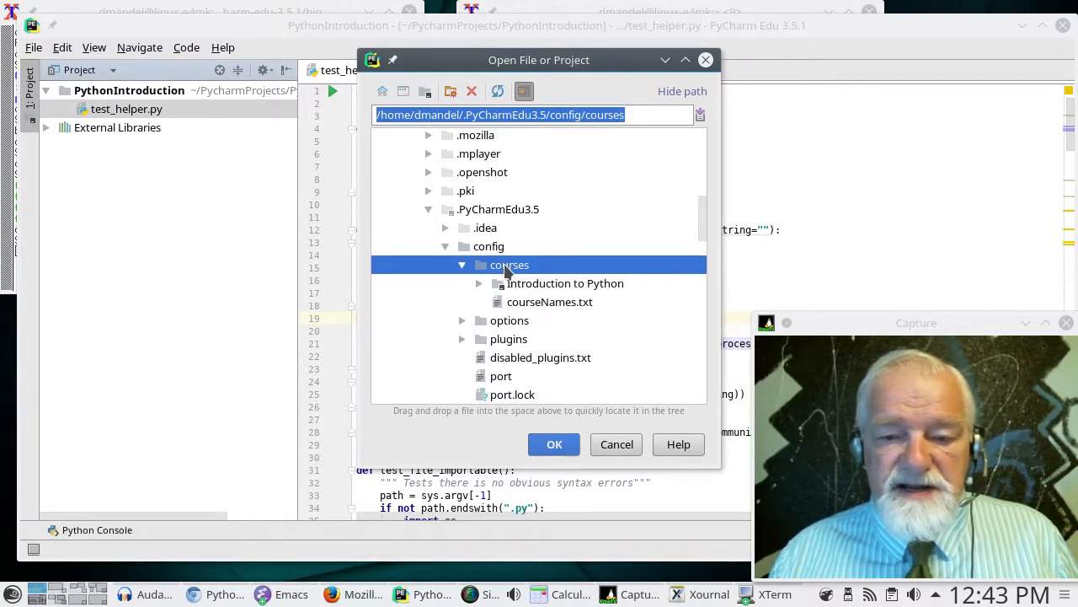
pyautogui.click(565, 283)
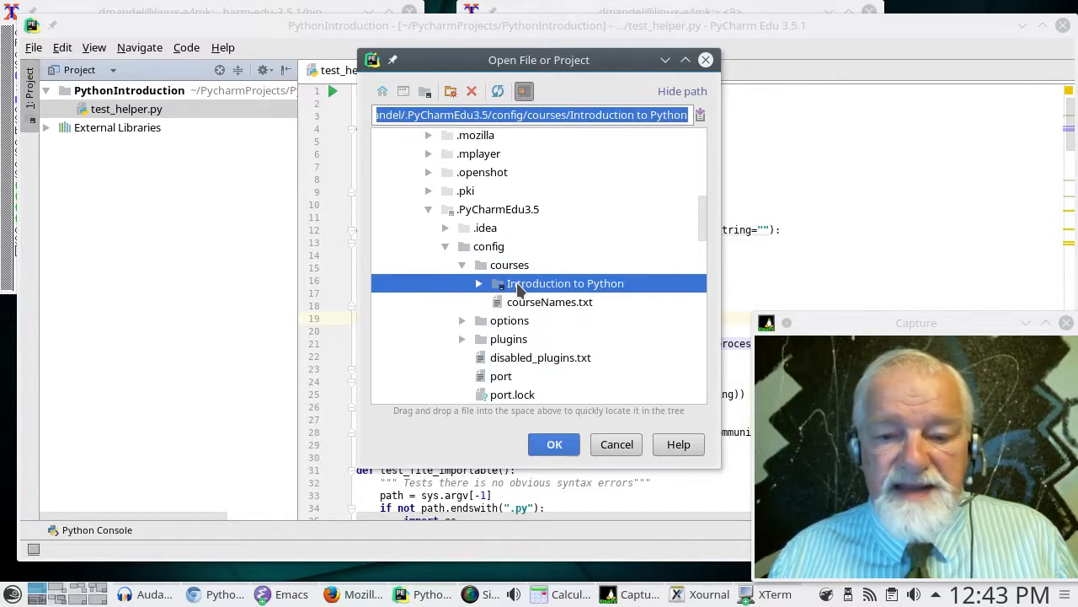
pyautogui.moveTo(598, 496)
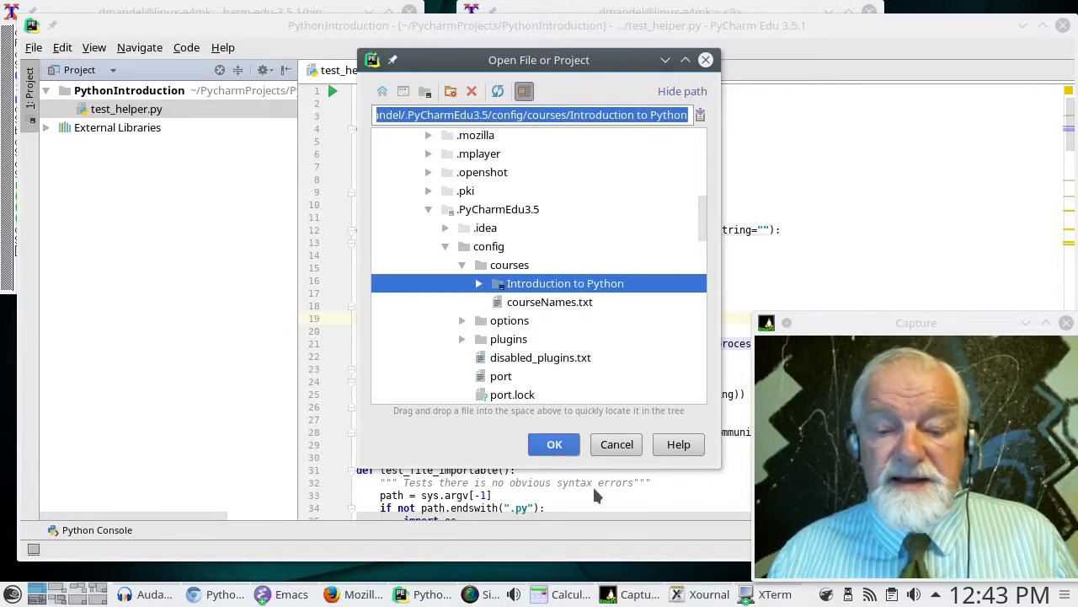
pyautogui.moveTo(555, 445)
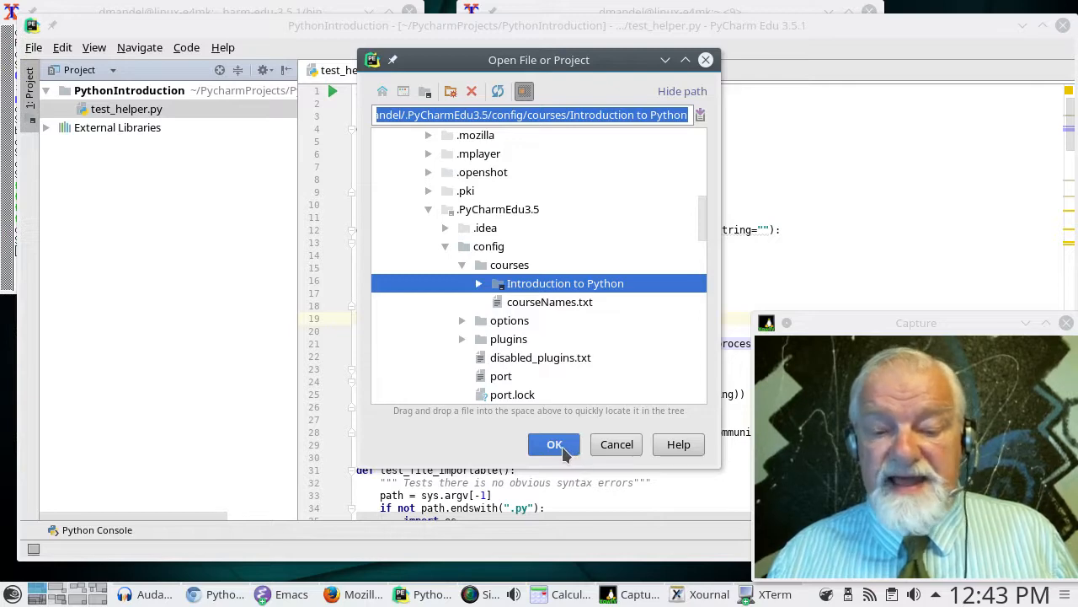
# - Confirm opening the Introduction to Python folder with OK
pyautogui.click(554, 445)
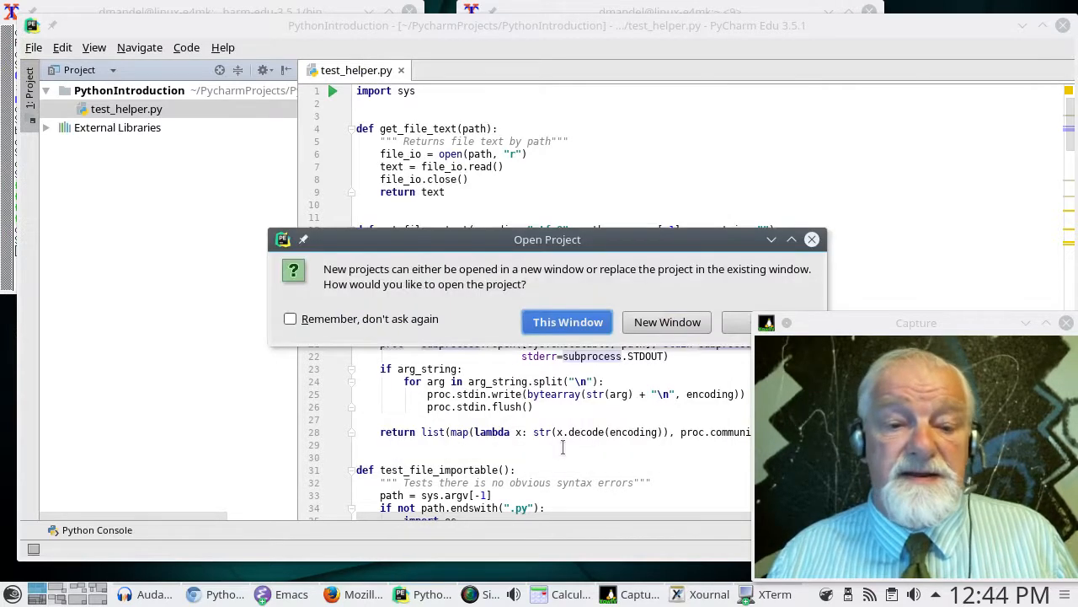
pyautogui.moveTo(649, 333)
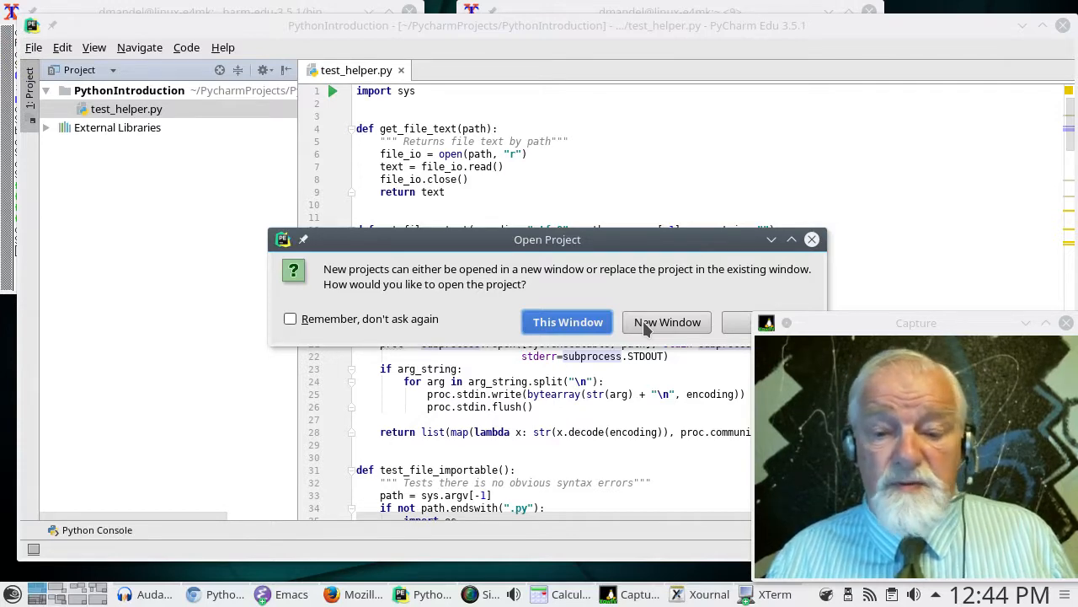
# - Open the course in a new window and collapse lesson1, lesson2 and lesson3 in the tree
pyautogui.click(566, 321)
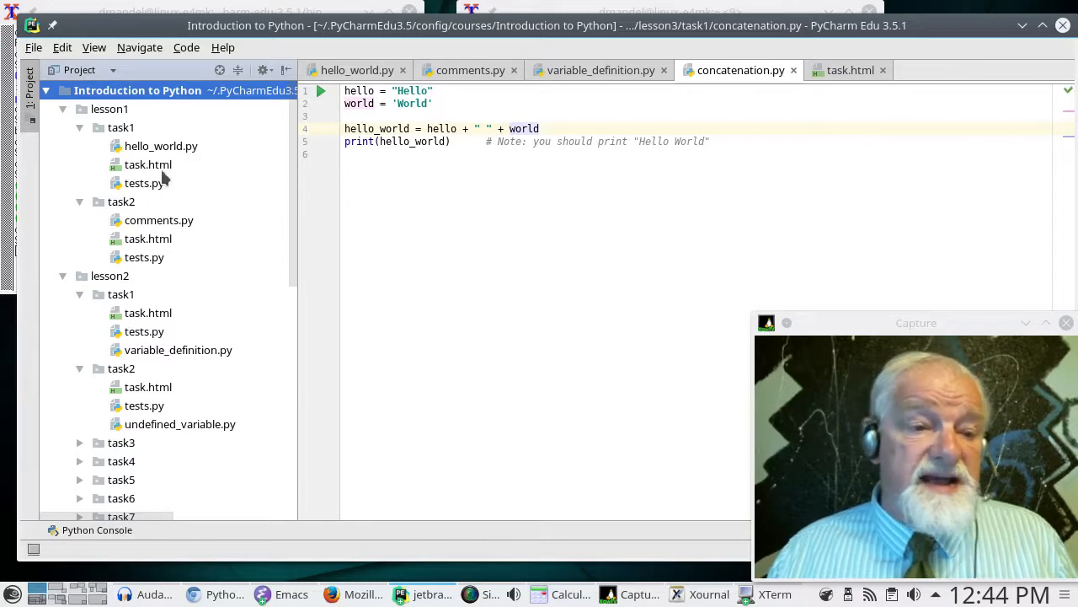
pyautogui.moveTo(248, 172)
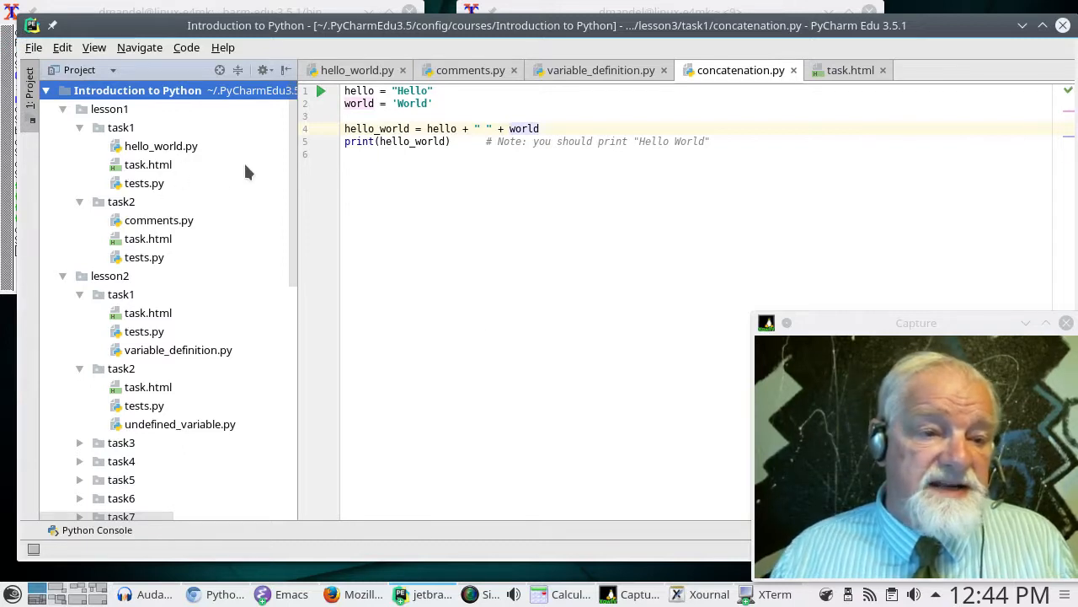
pyautogui.scroll(-3)
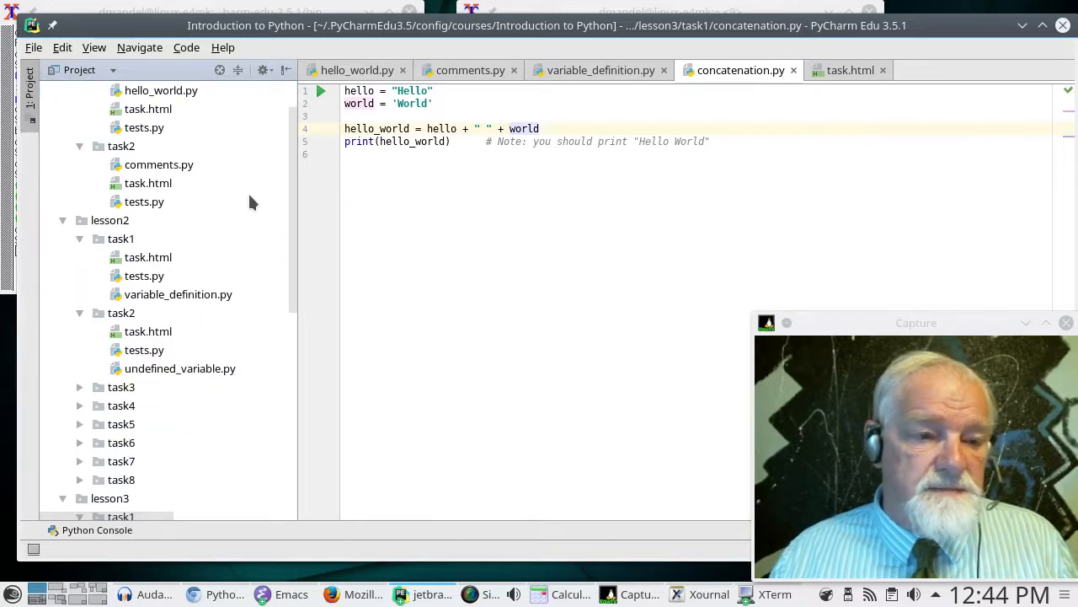
pyautogui.scroll(3)
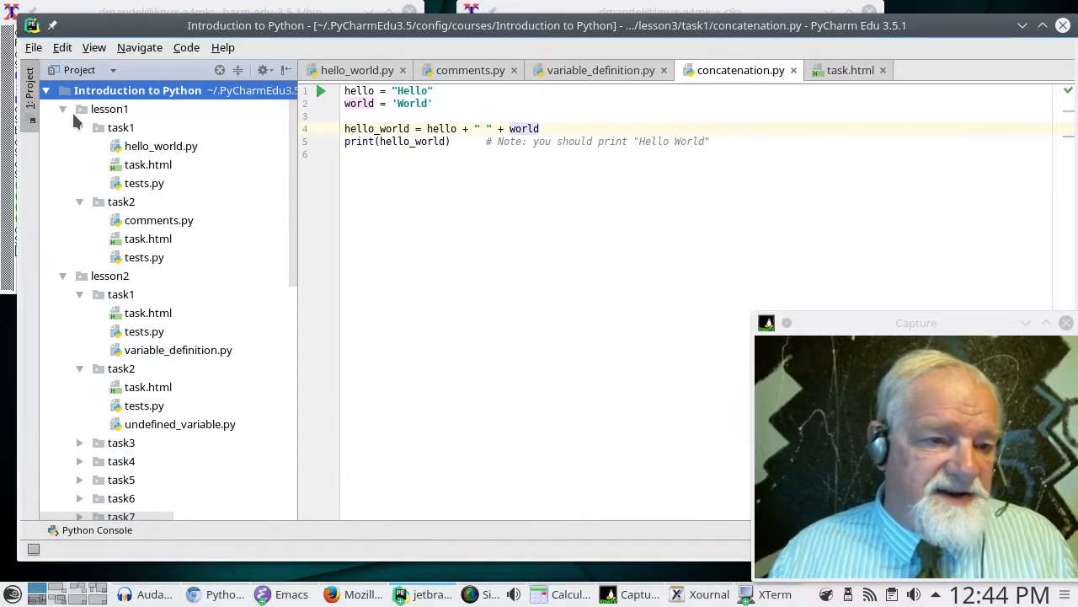
pyautogui.click(63, 108)
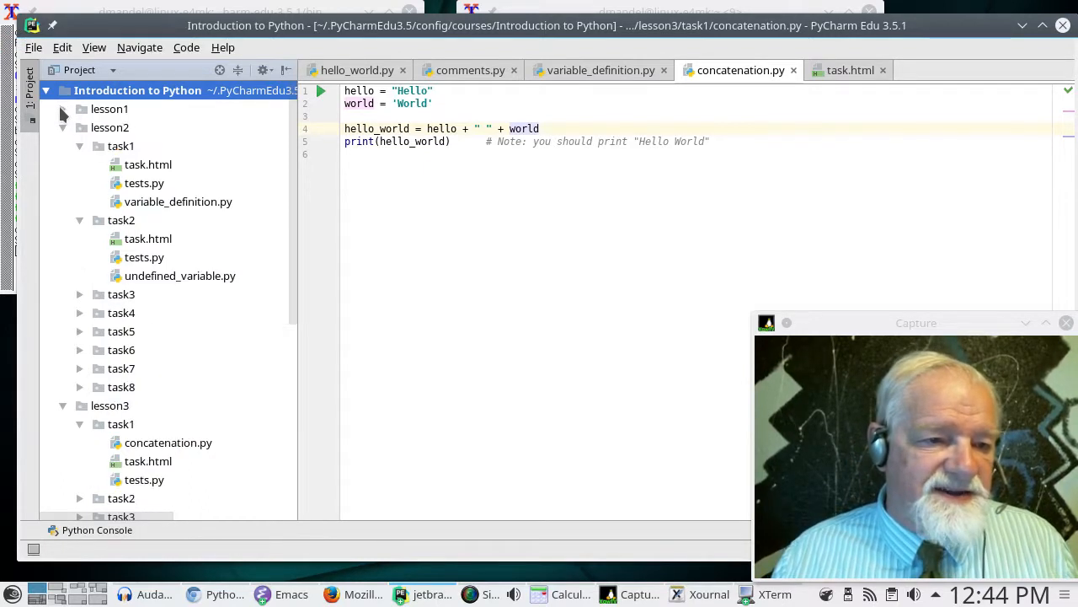
pyautogui.click(64, 128)
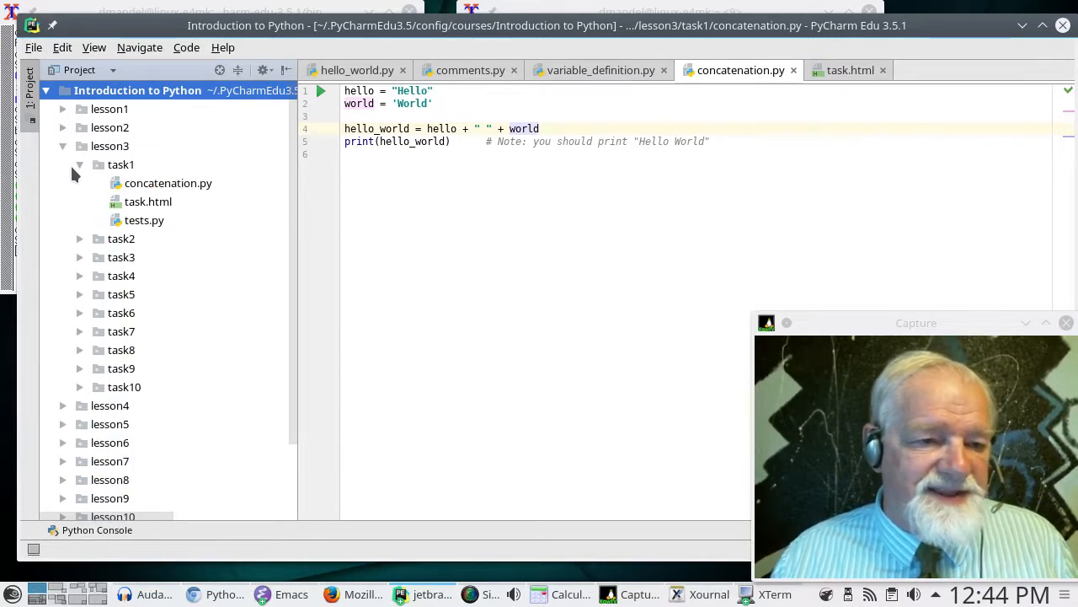
pyautogui.click(64, 145)
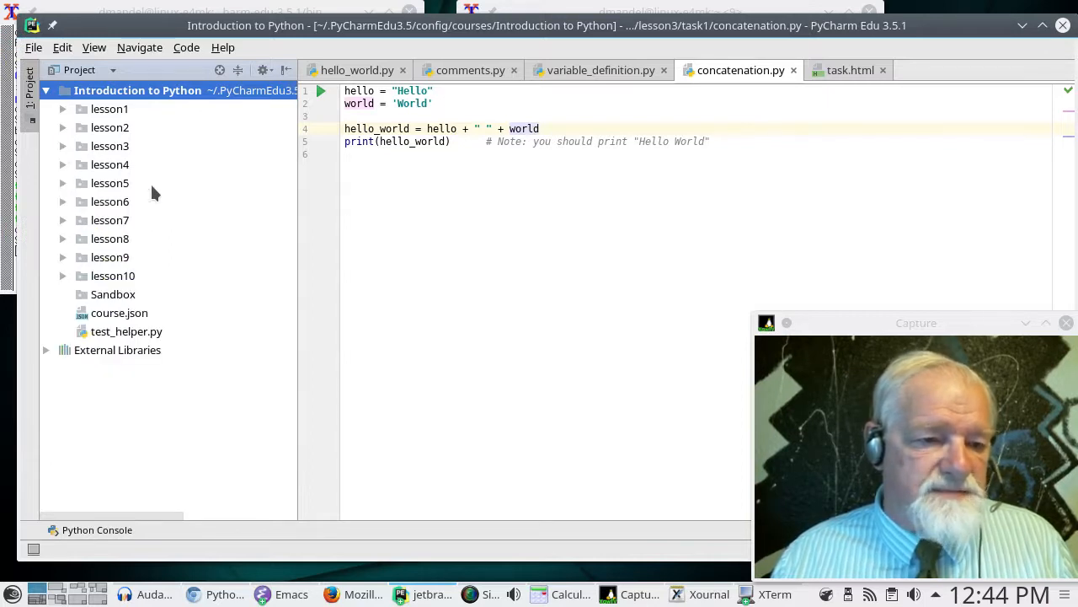
pyautogui.moveTo(217, 206)
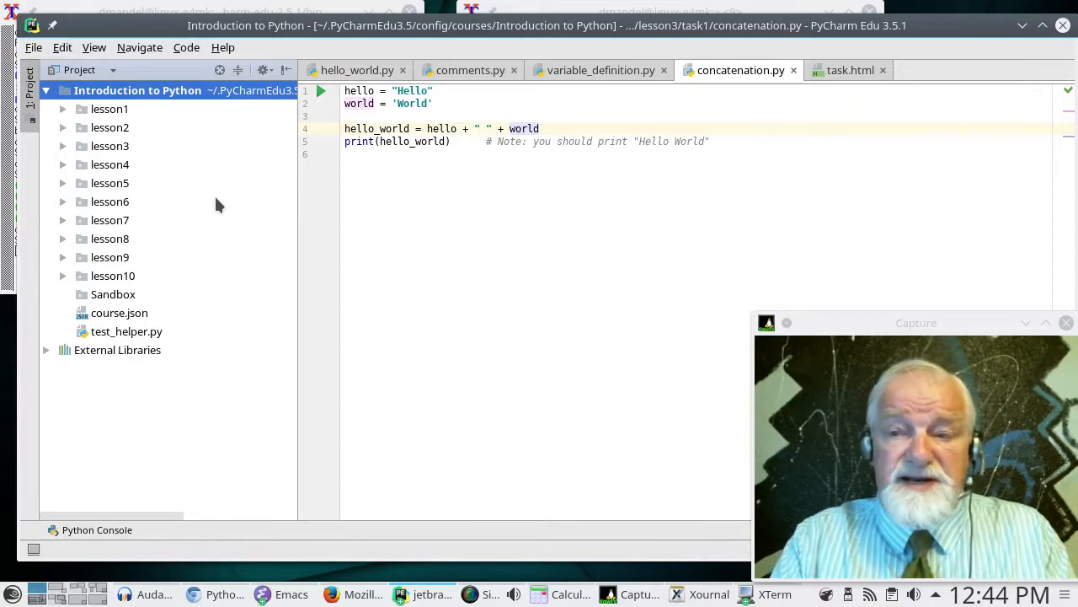
pyautogui.moveTo(226, 199)
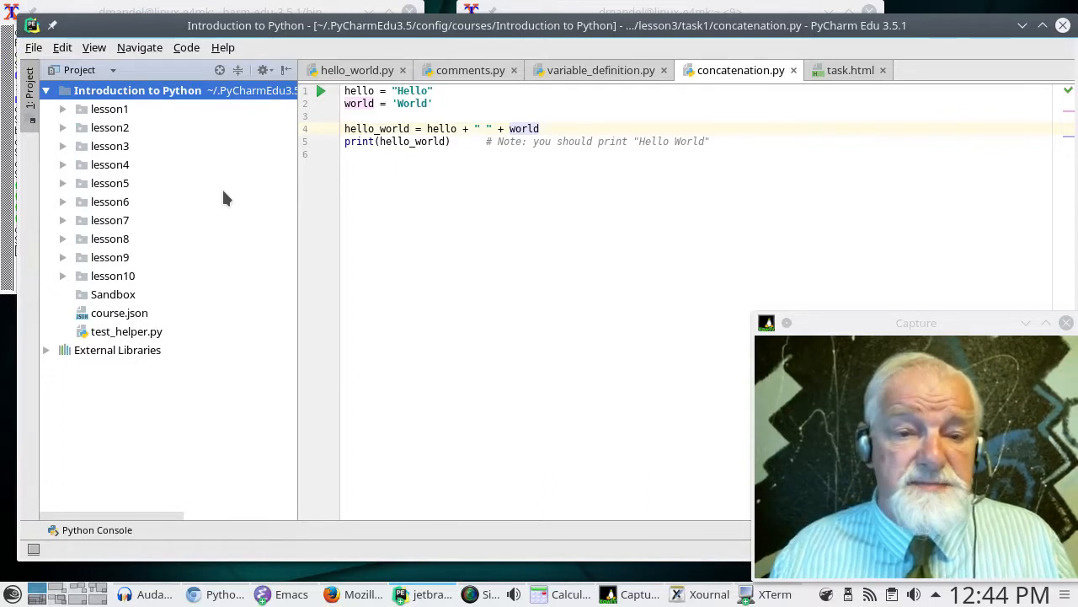
pyautogui.moveTo(66, 111)
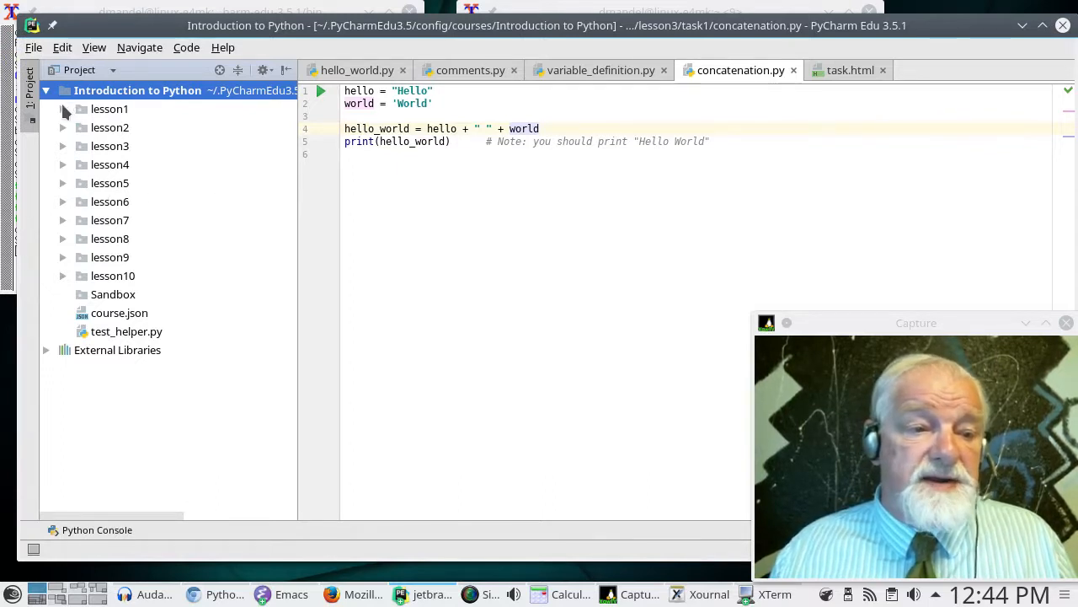
# - Expand lesson1 with its task1 and task2 folders to reveal hello_world.py
pyautogui.click(108, 108)
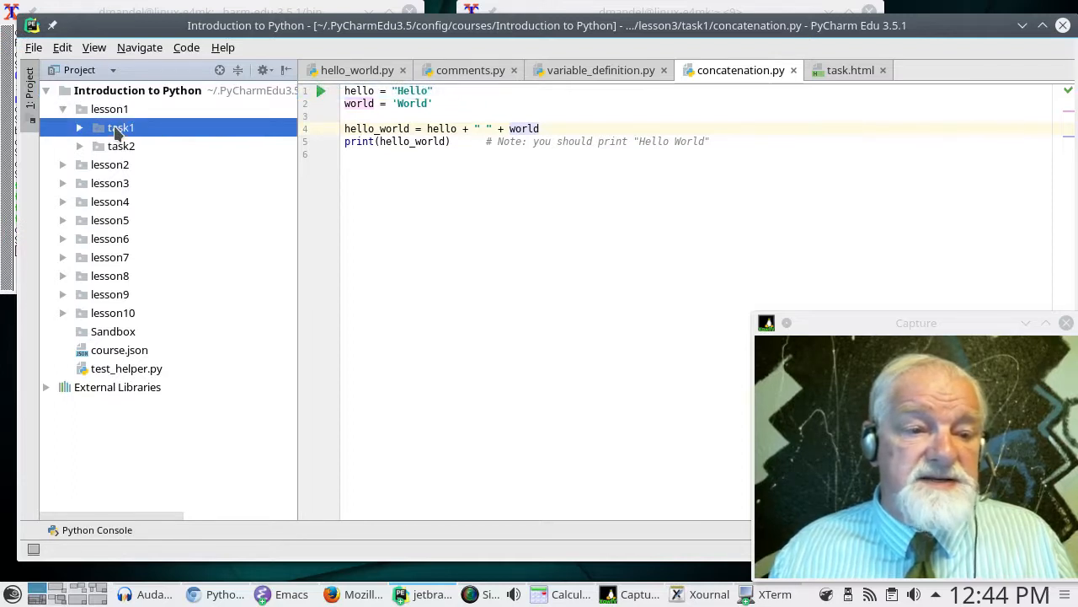
pyautogui.click(80, 128)
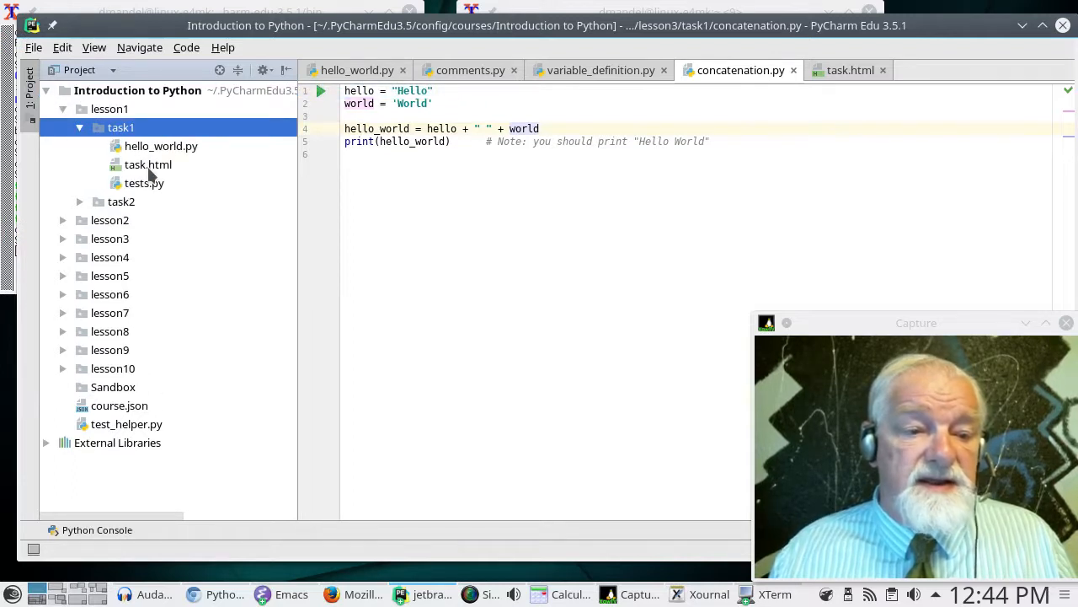
pyautogui.moveTo(175, 151)
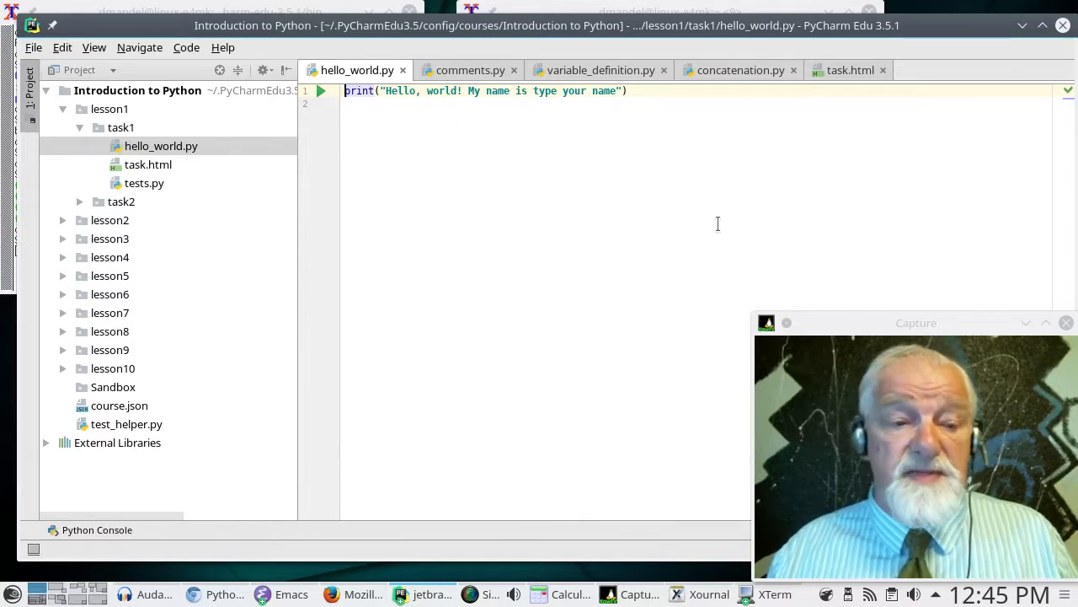
pyautogui.click(121, 202)
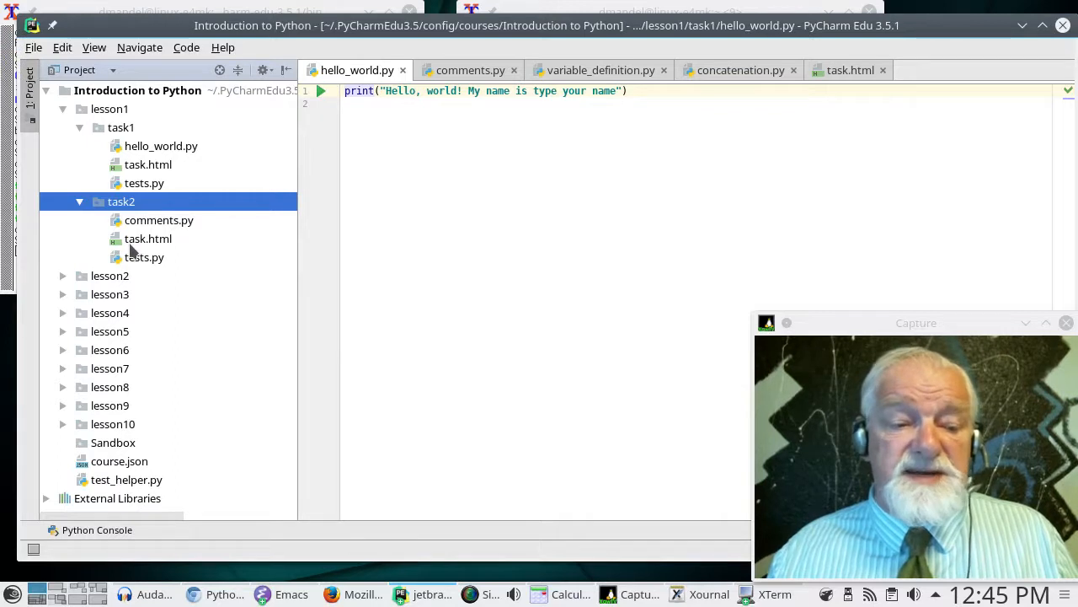
pyautogui.moveTo(115, 283)
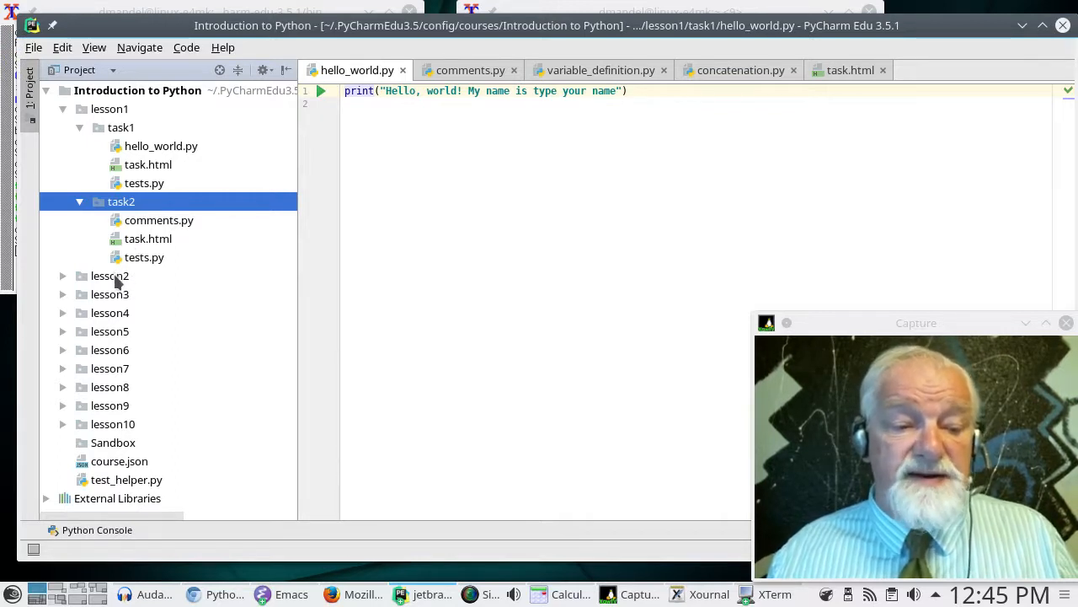
pyautogui.moveTo(256, 494)
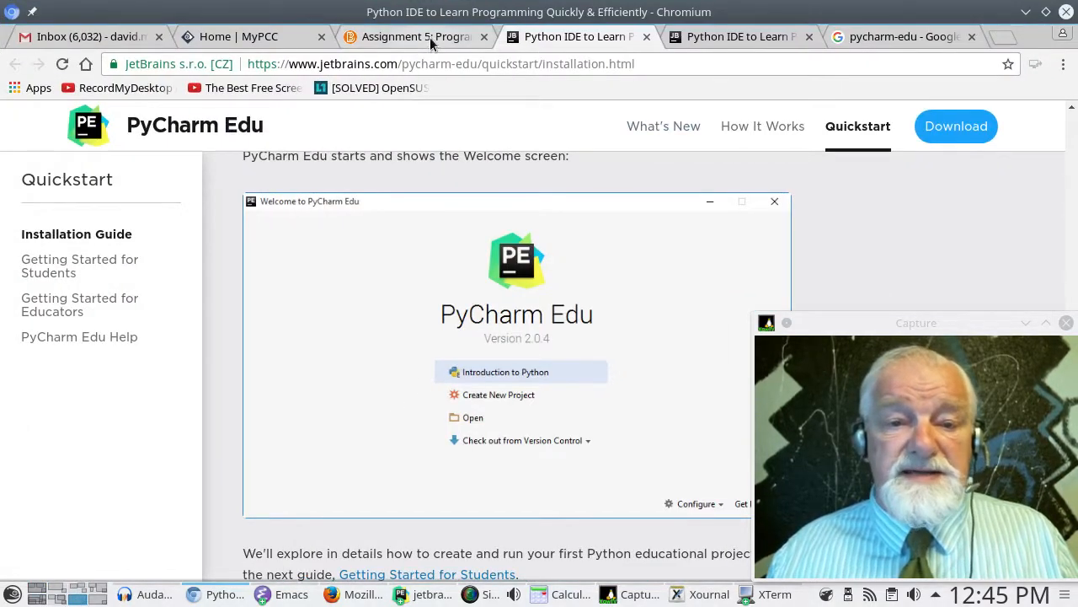
# - Switch to the Chromium window showing the PyCharm Edu Quickstart guide
pyautogui.click(412, 37)
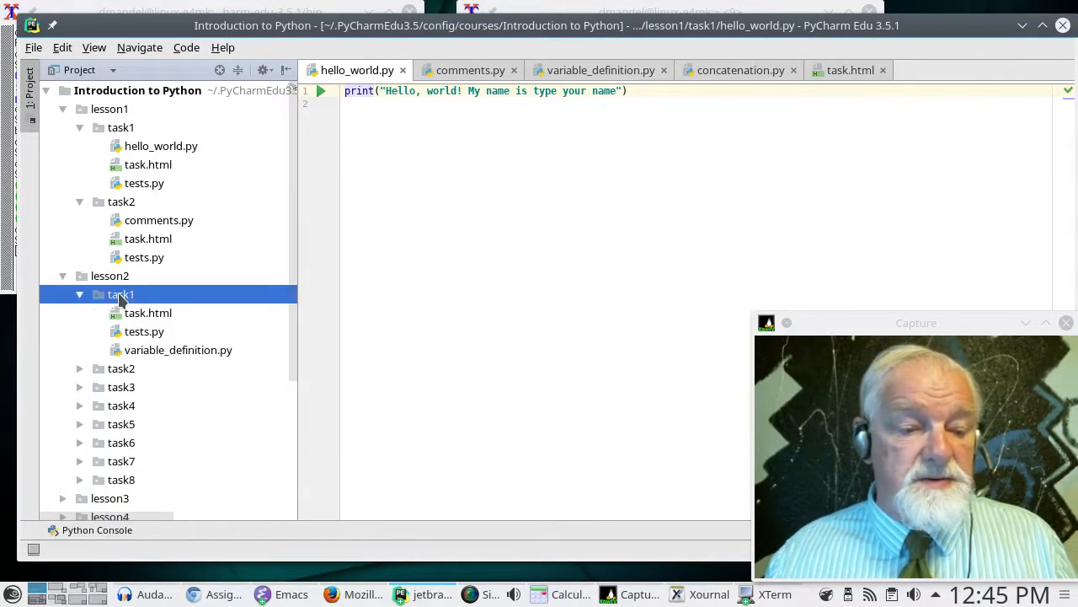
pyautogui.moveTo(152, 358)
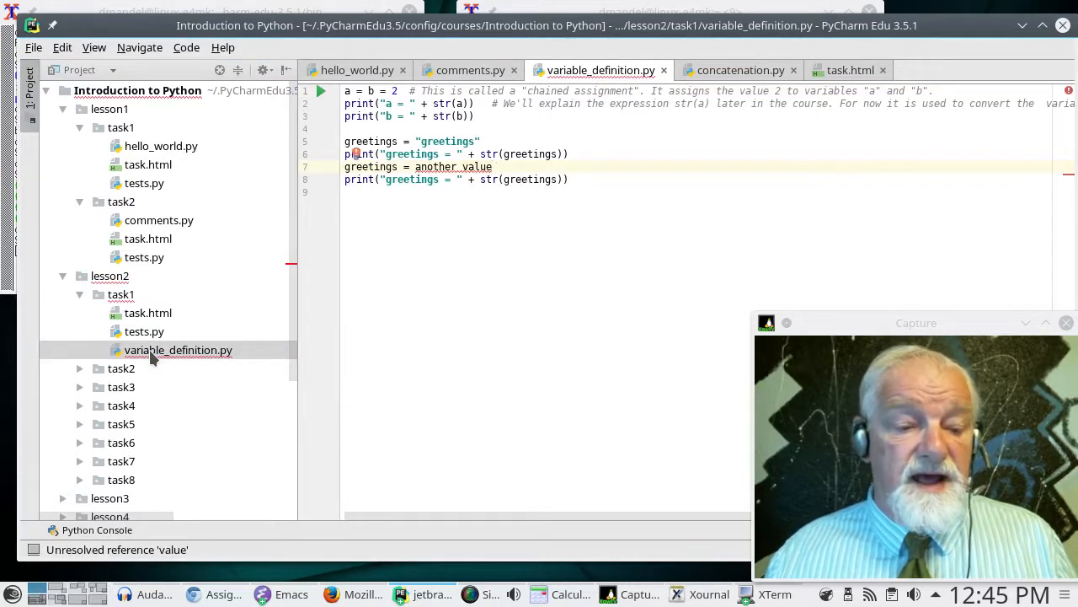
pyautogui.moveTo(193, 388)
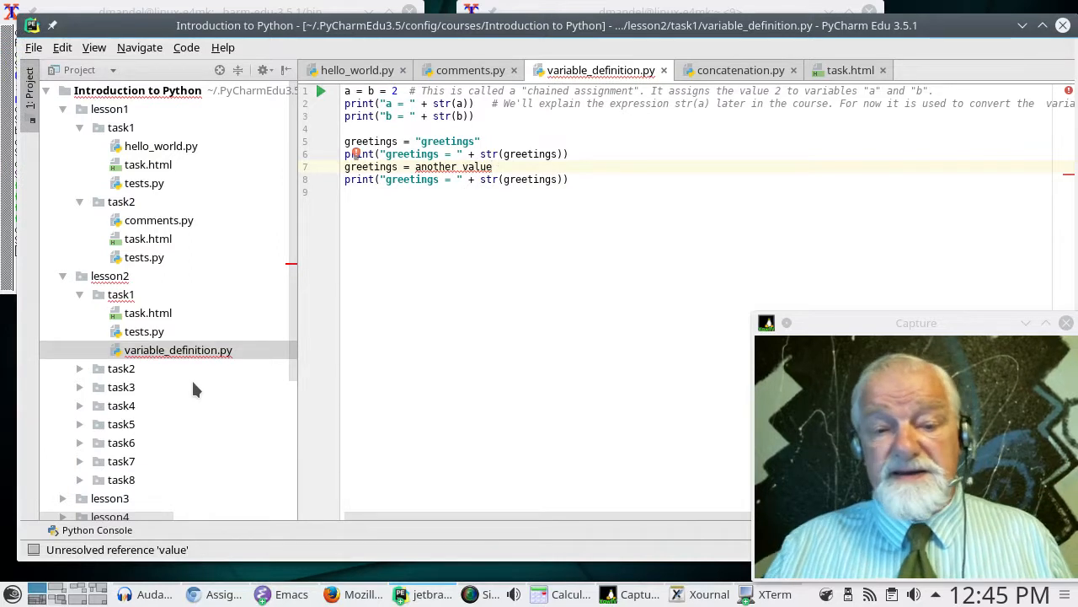
pyautogui.moveTo(487, 167)
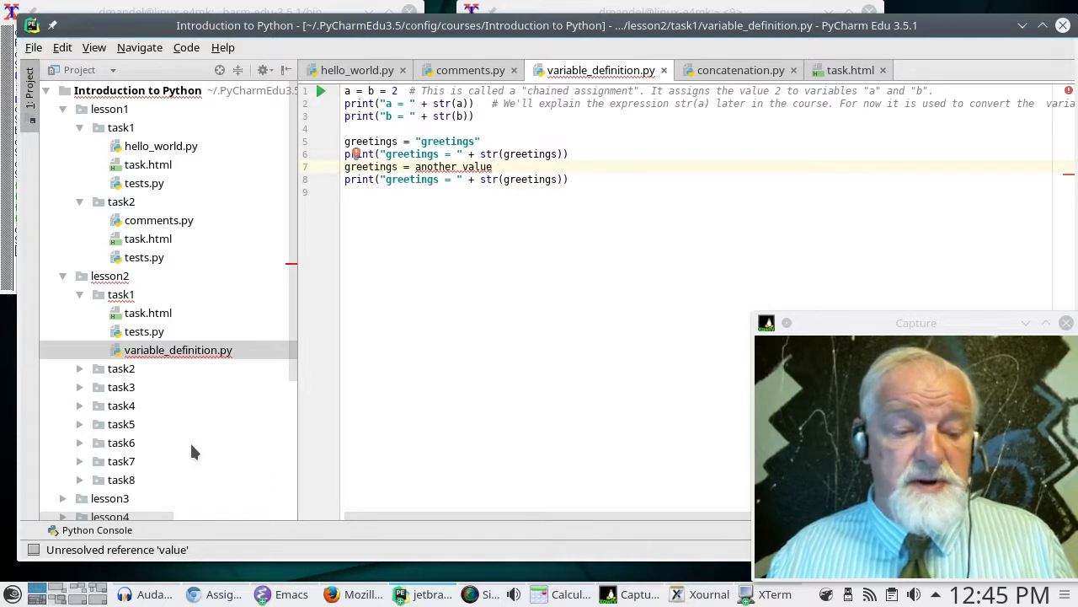
pyautogui.moveTo(221, 430)
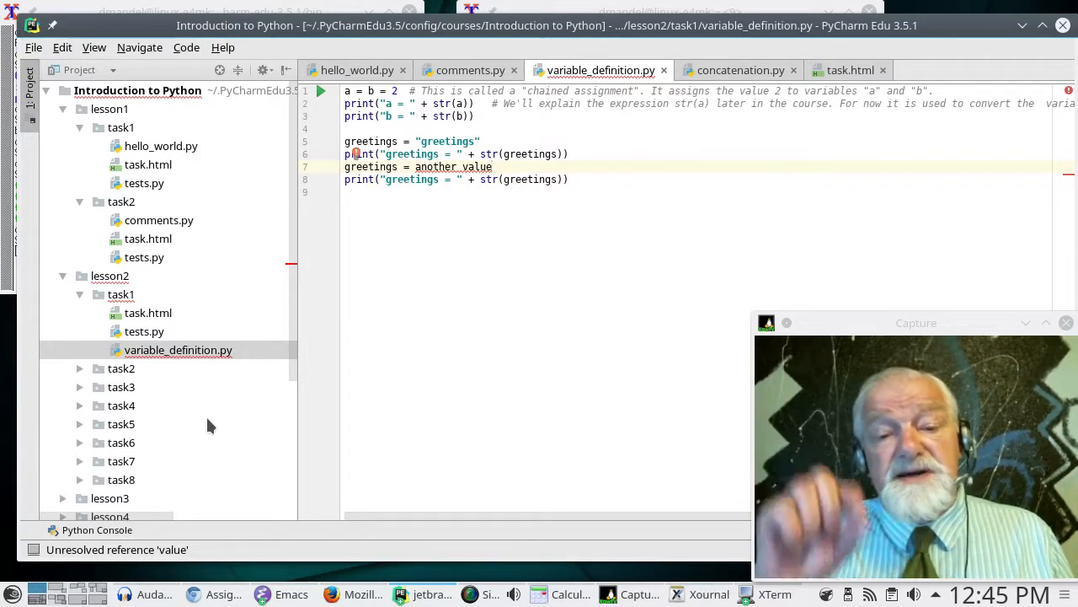
pyautogui.moveTo(134, 404)
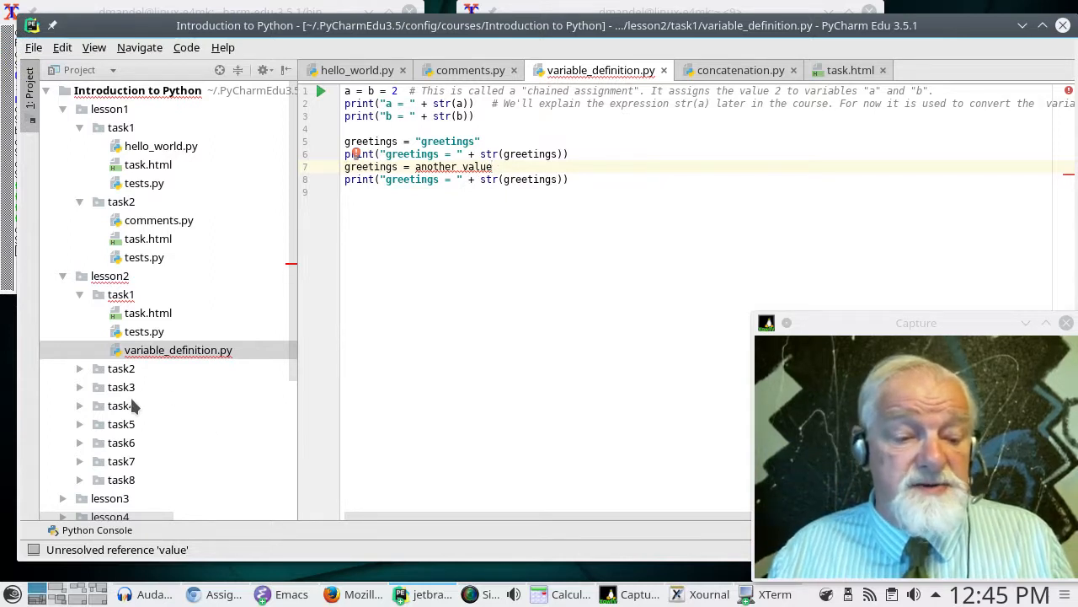
# - Expand lesson2's task3, scroll down and expand lesson3's task1 with concatenation.py
pyautogui.click(121, 386)
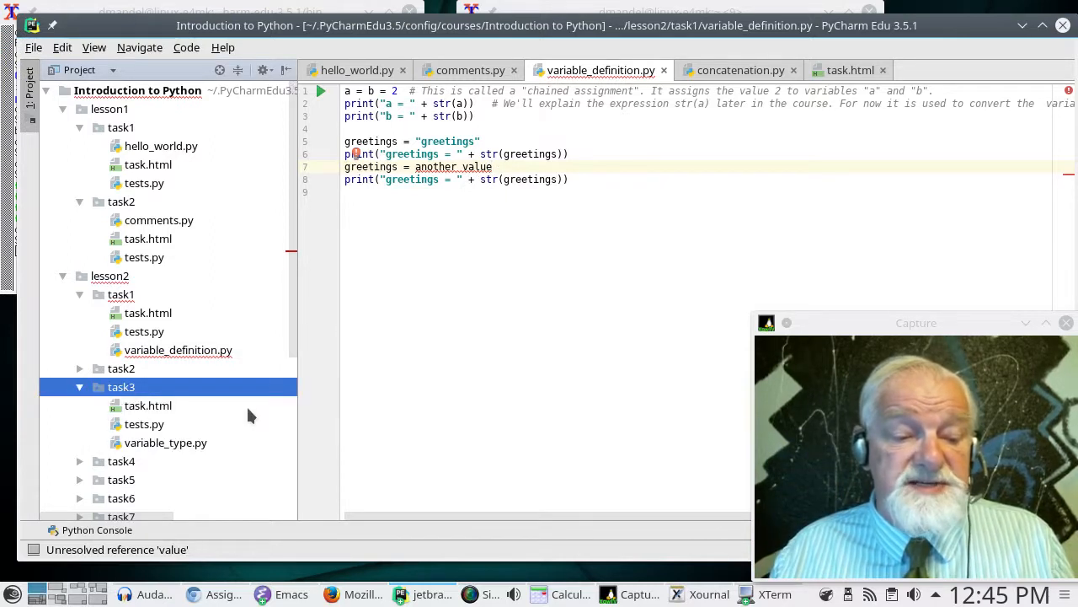
pyautogui.scroll(-3)
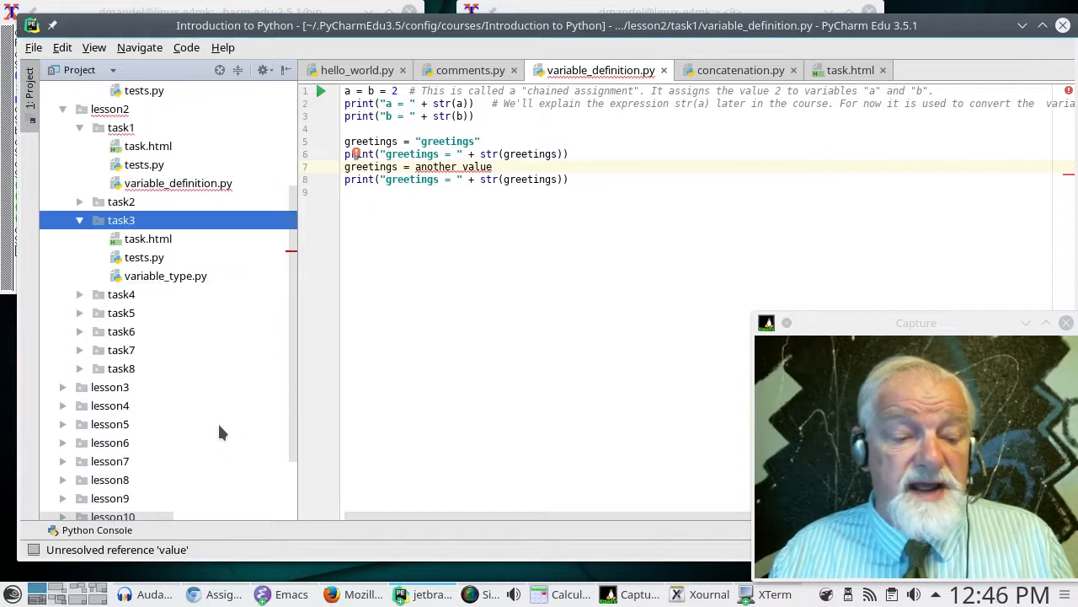
pyautogui.scroll(-3)
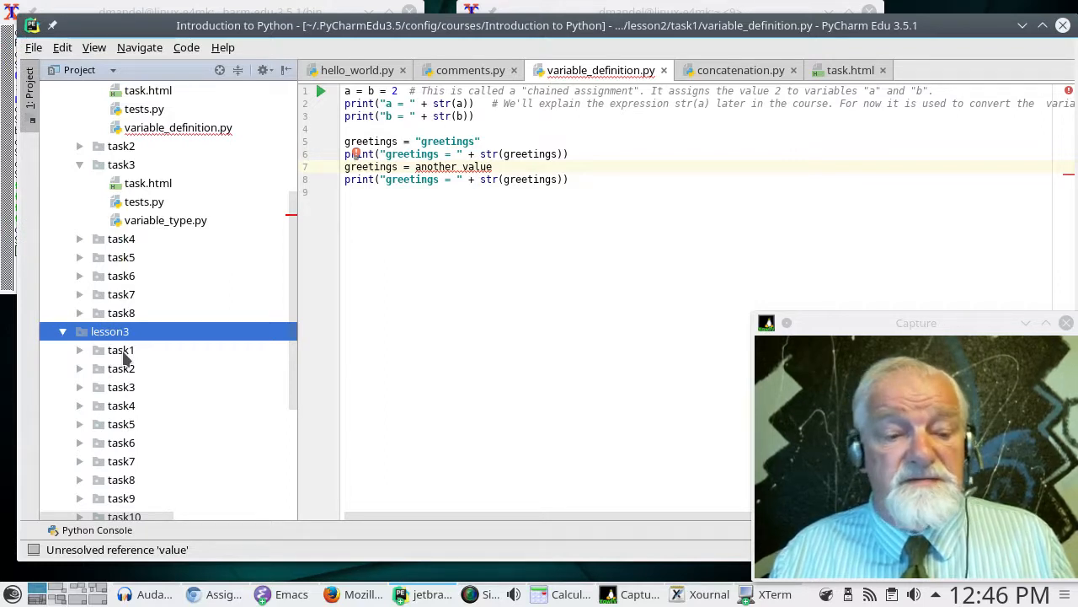
pyautogui.click(122, 349)
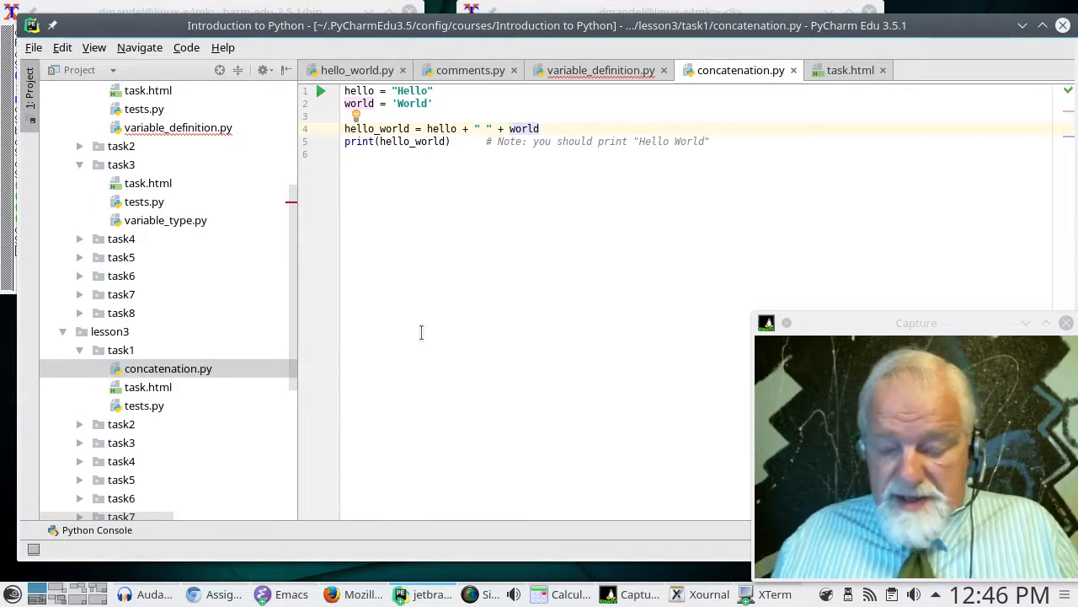
# - Edit line 4 to read hello_world = hello + world, dropping the space string
pyautogui.click(509, 128)
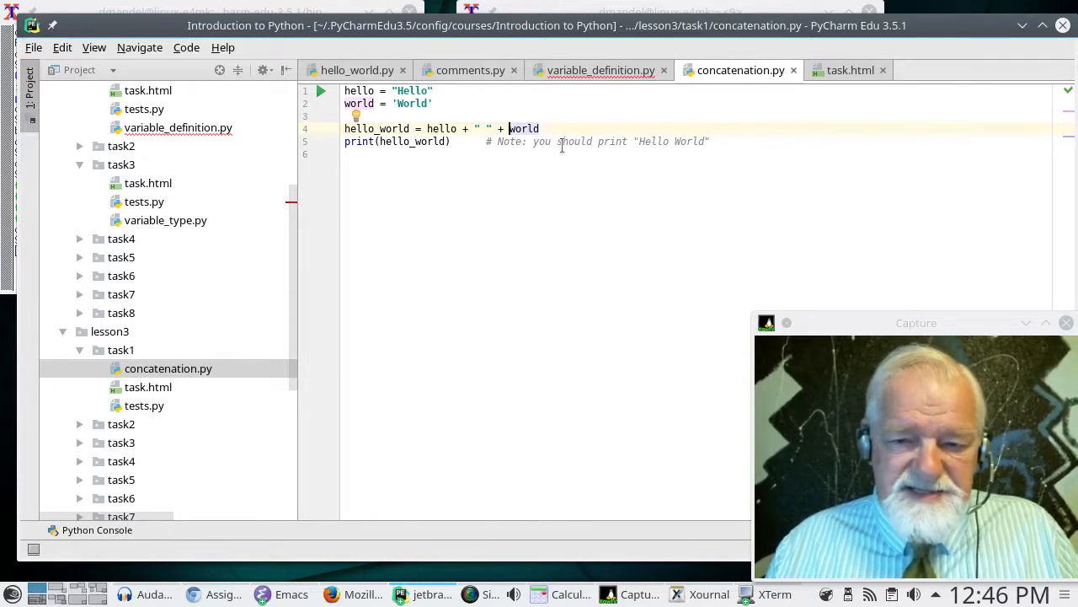
pyautogui.click(546, 128)
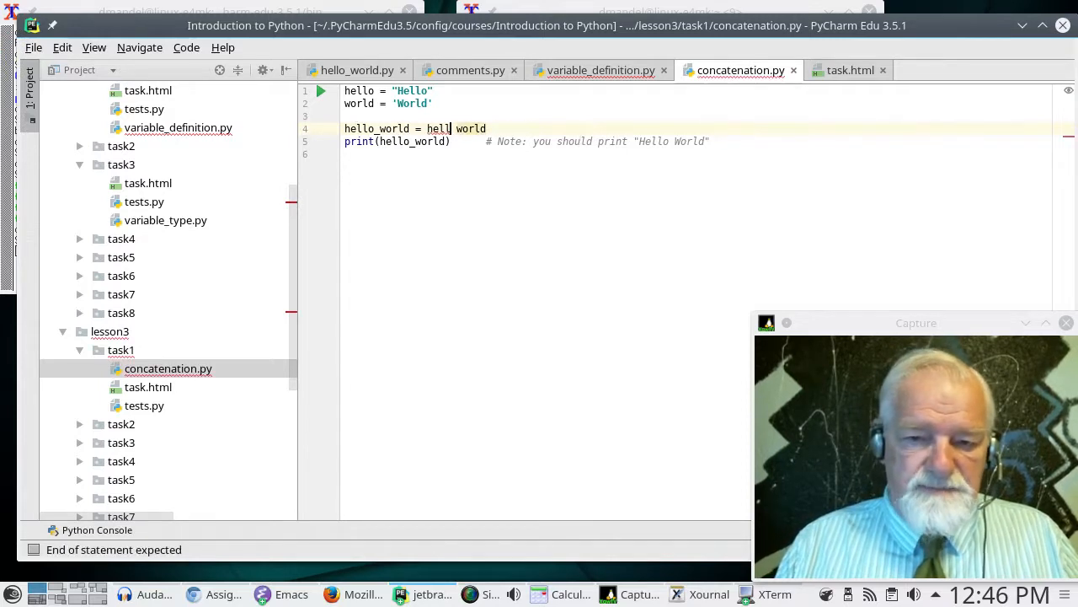
pyautogui.write('o')
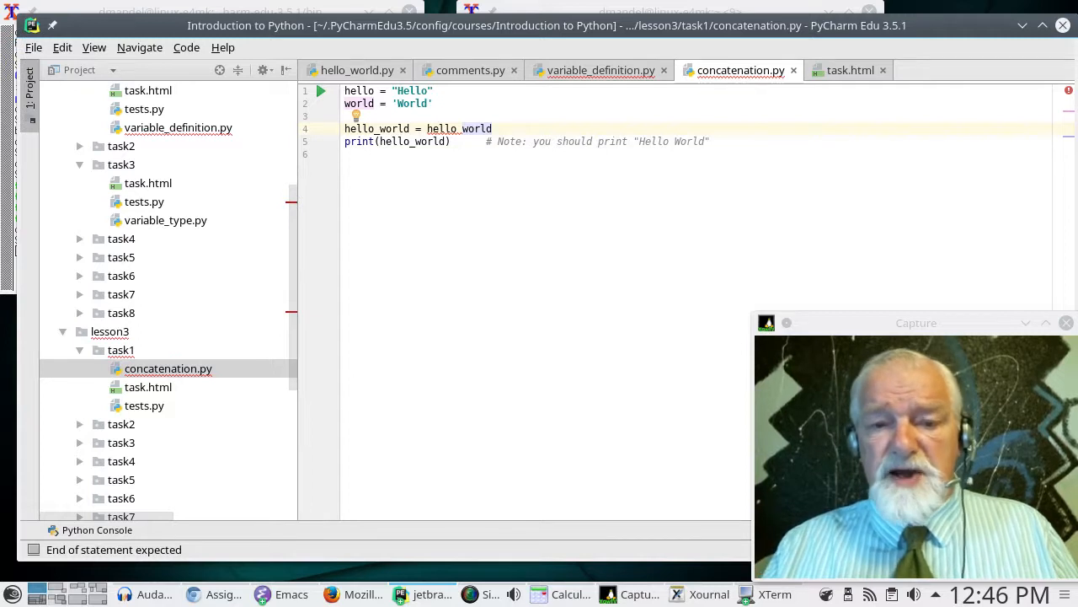
pyautogui.write('+')
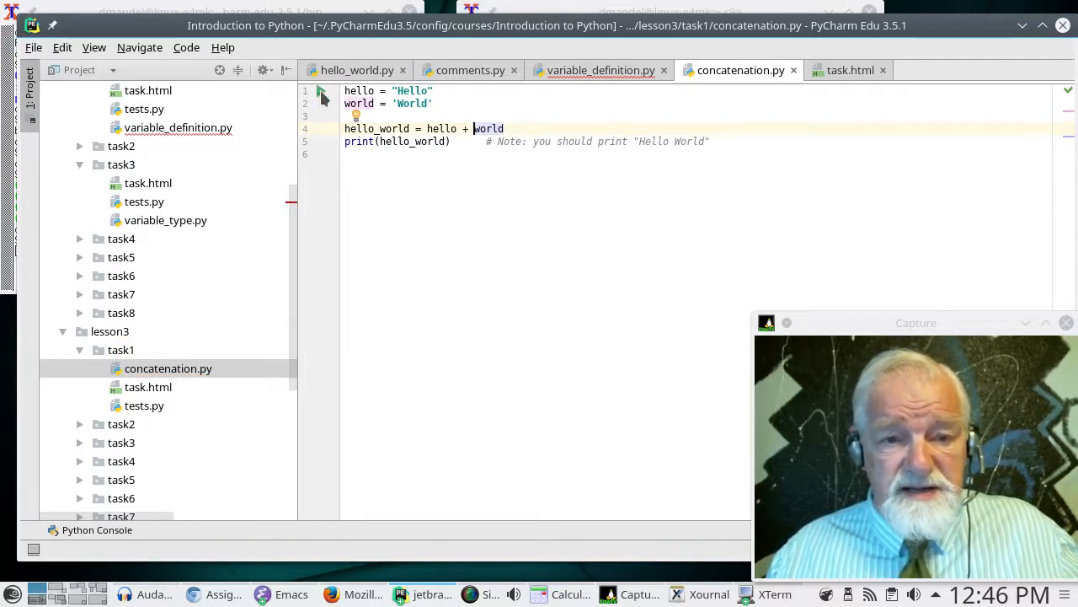
pyautogui.moveTo(322, 91)
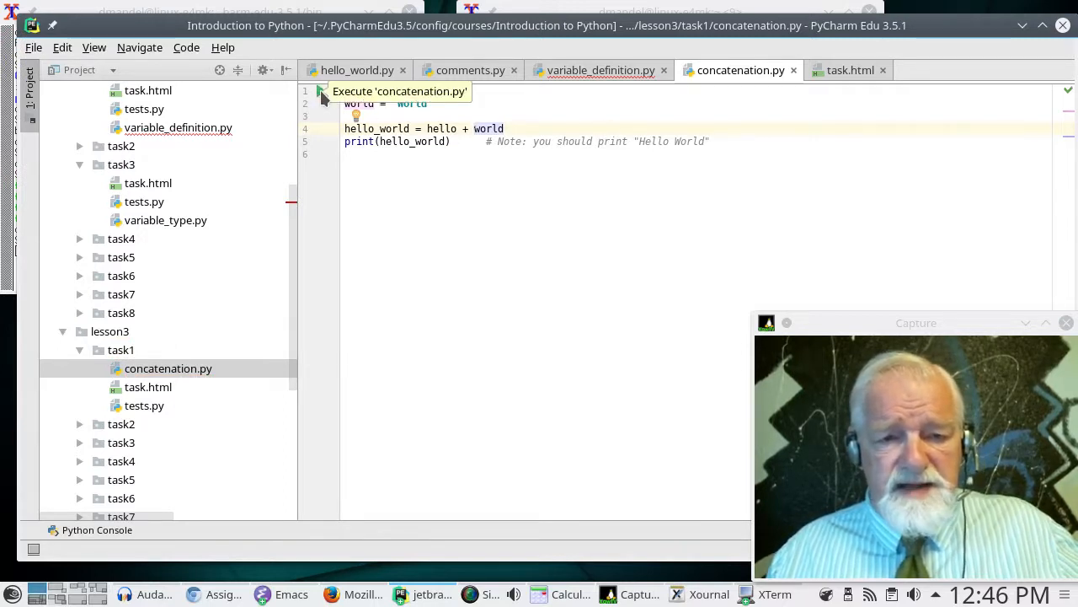
# - Run concatenation.py from the gutter arrow, producing HelloWorld with exit code 0
pyautogui.click(320, 91)
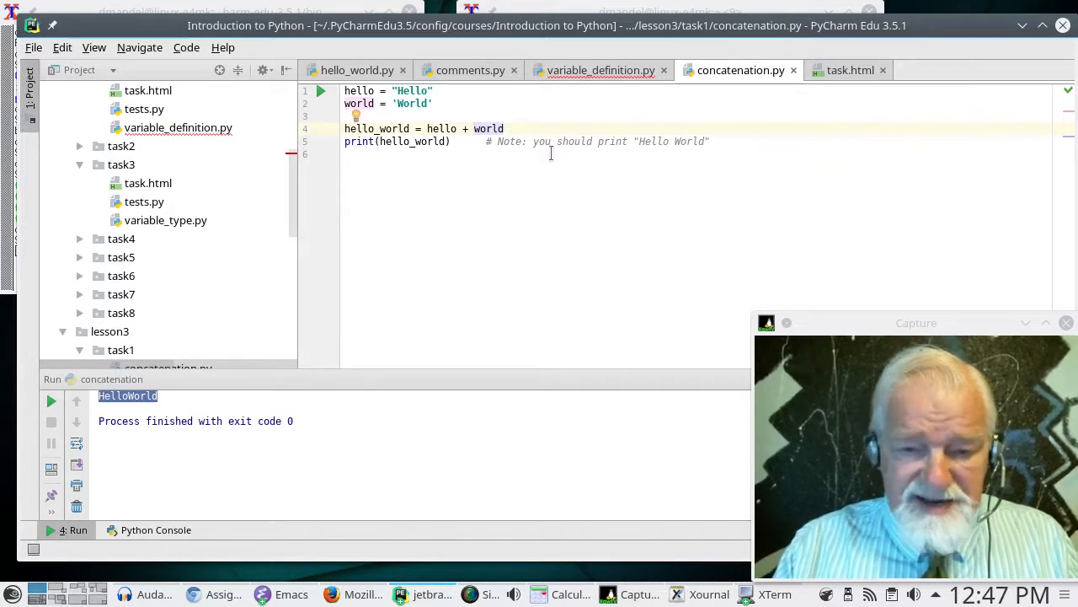
# - Edit line 4 to hello_world = hello + " " + world, then dismiss the suggested fixes
pyautogui.write('"')
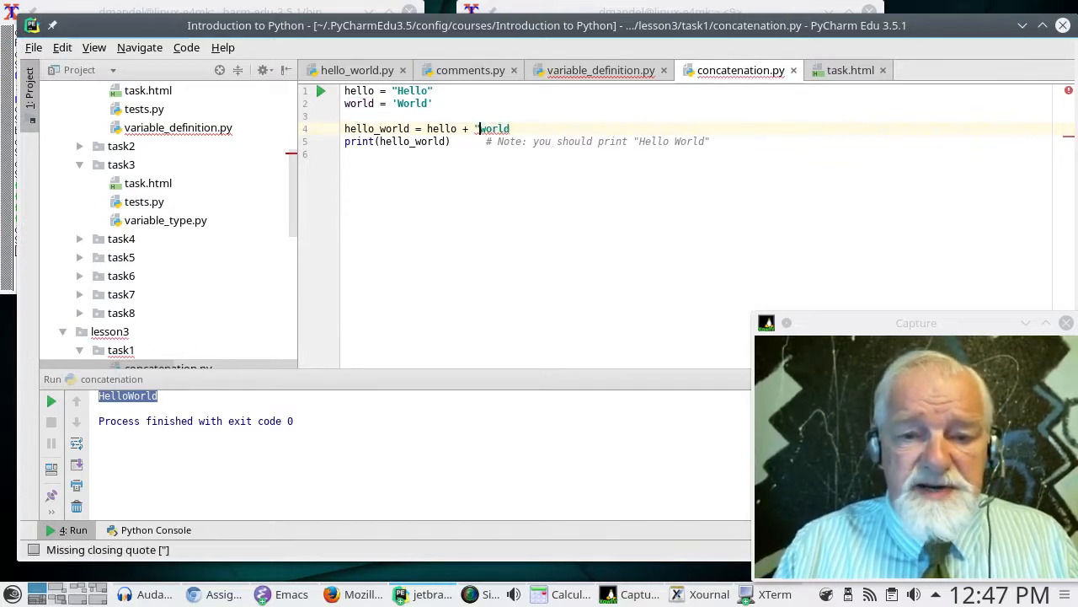
pyautogui.write('" "')
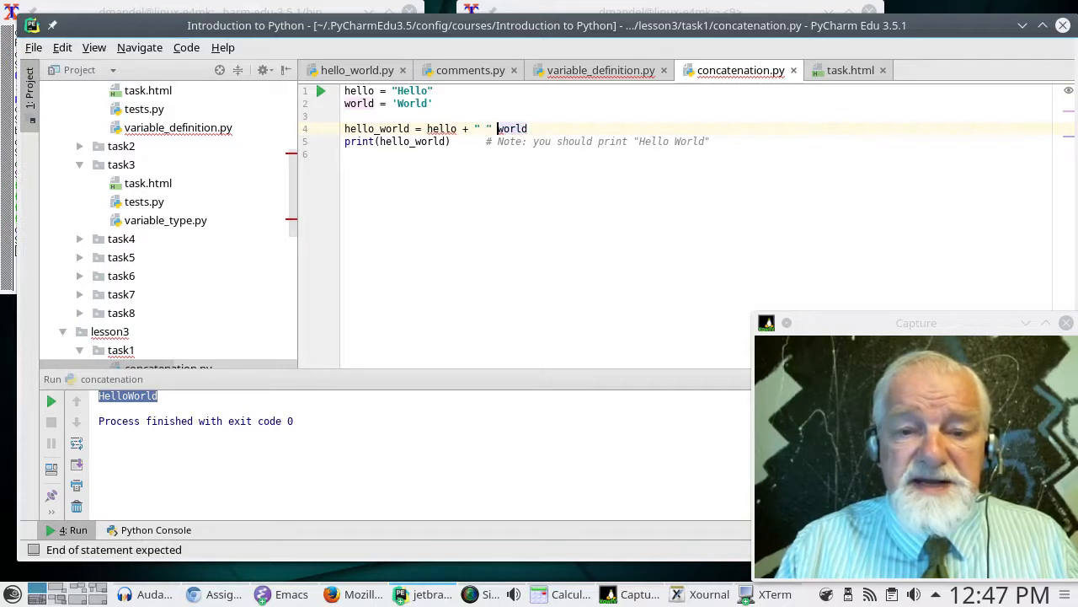
pyautogui.write('+')
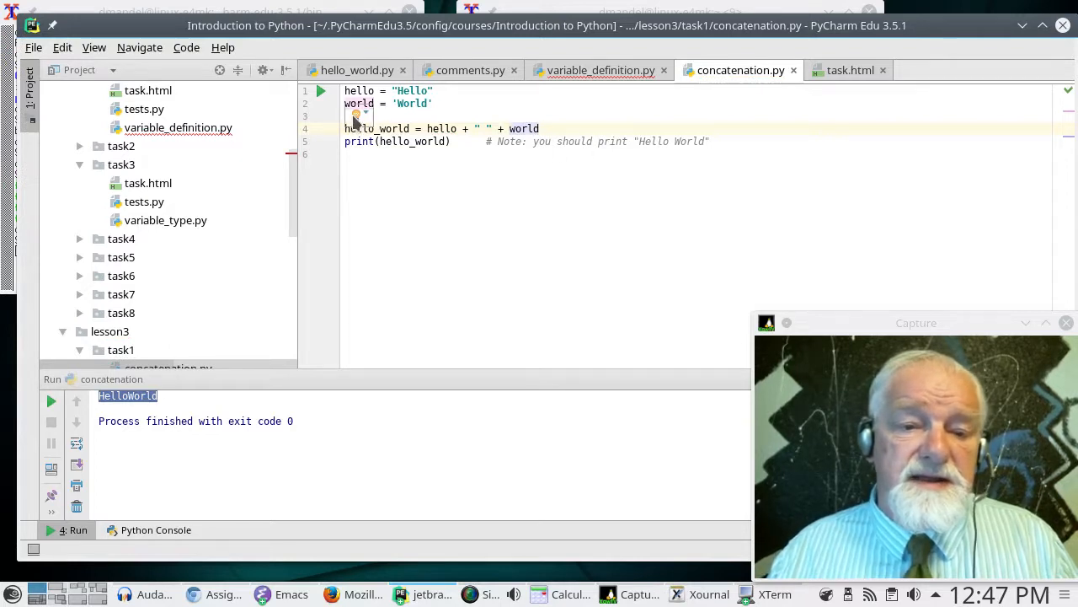
pyautogui.click(360, 114)
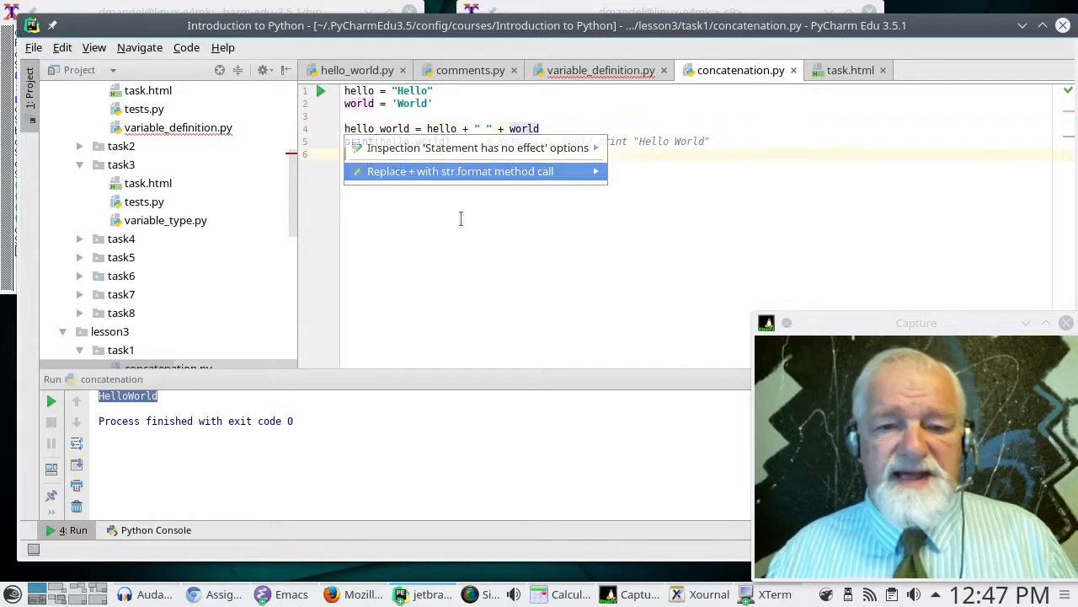
pyautogui.press('Escape')
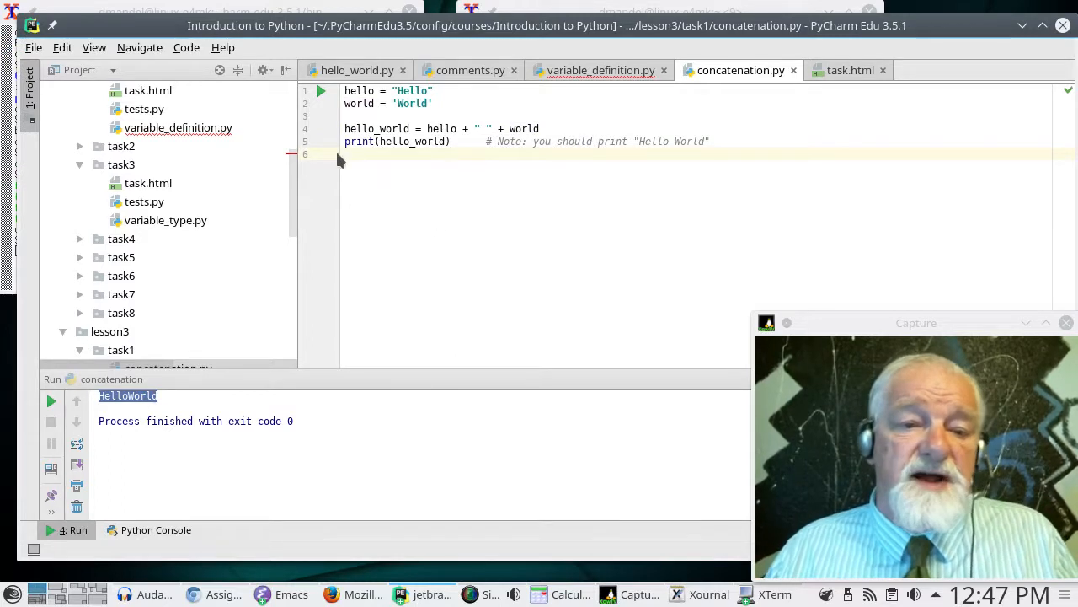
pyautogui.moveTo(320, 91)
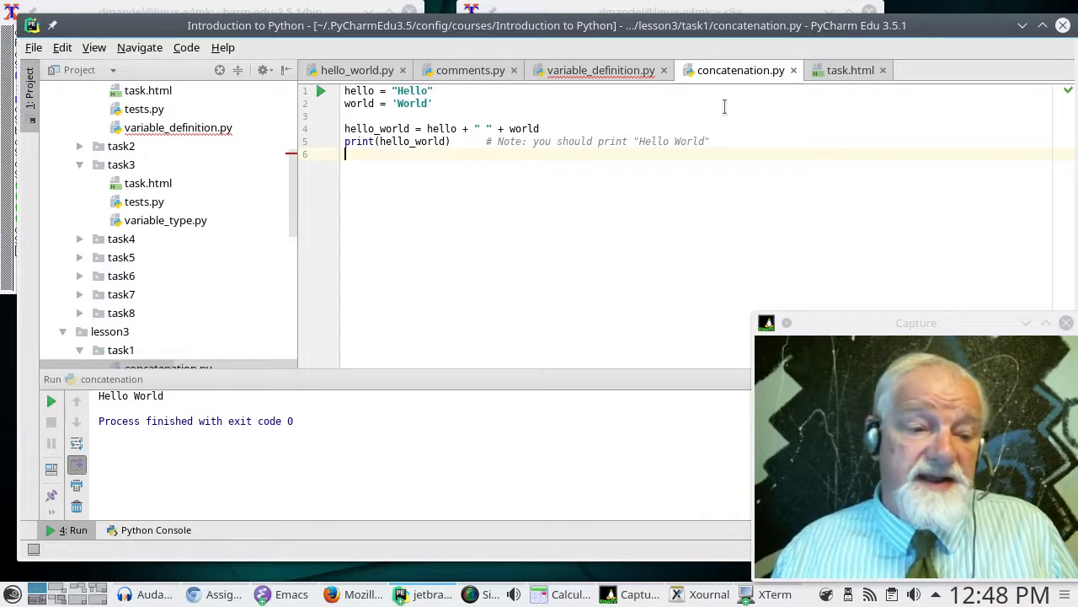
pyautogui.moveTo(155, 211)
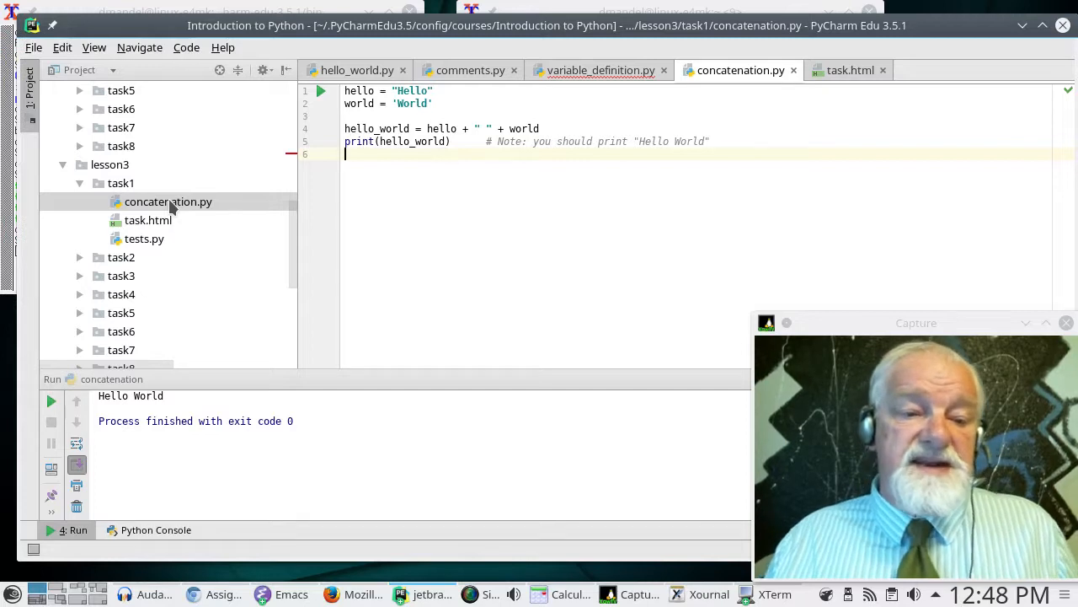
pyautogui.moveTo(212, 213)
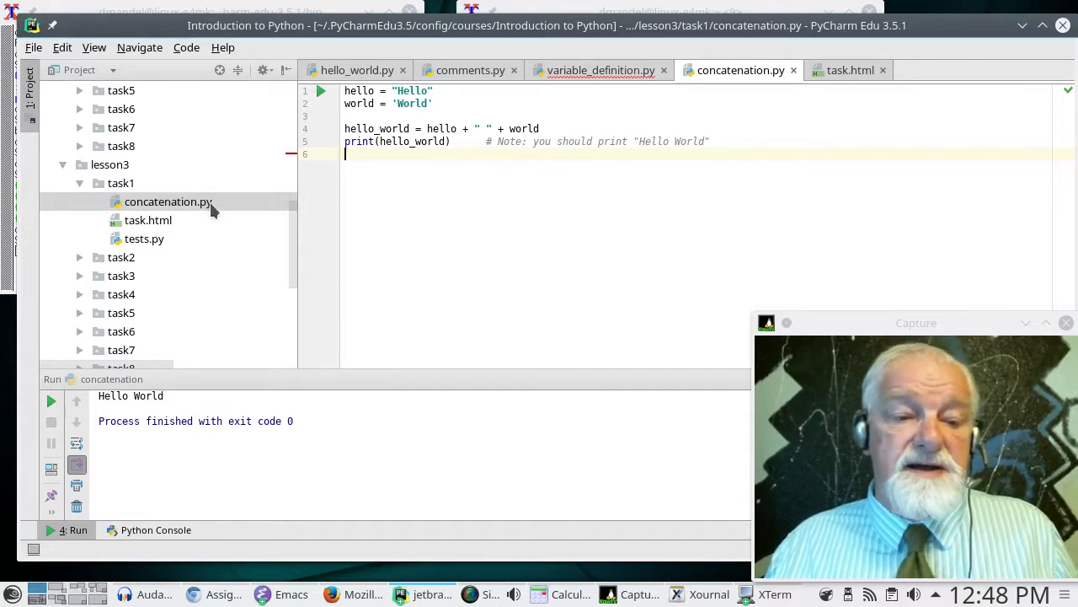
pyautogui.moveTo(209, 230)
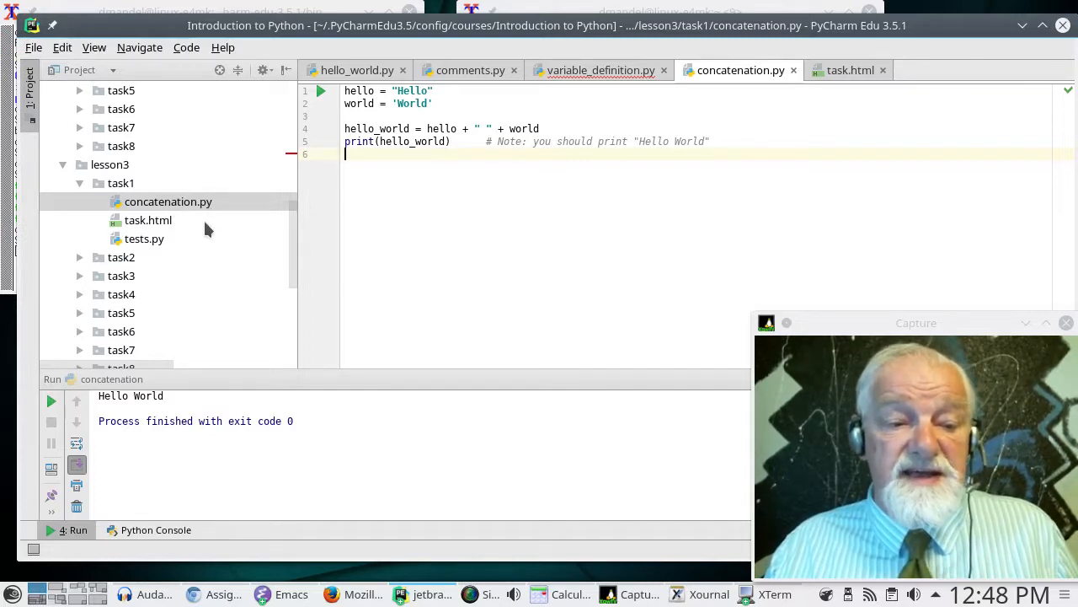
pyautogui.moveTo(148, 228)
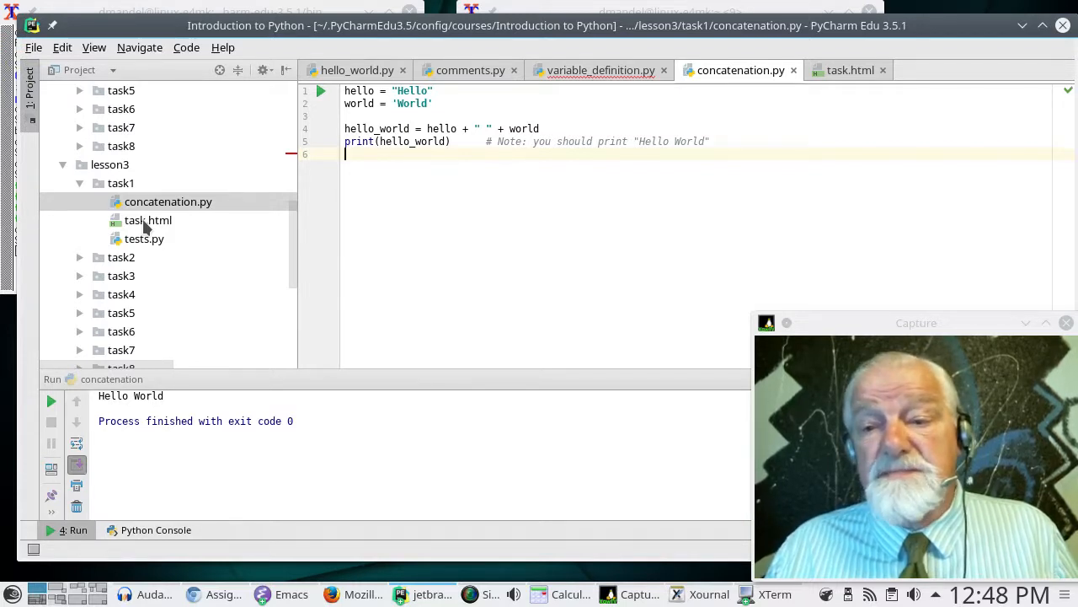
# - Bring up the context actions for lesson3/task1/task.html in the Project tree
pyautogui.rightClick(149, 219)
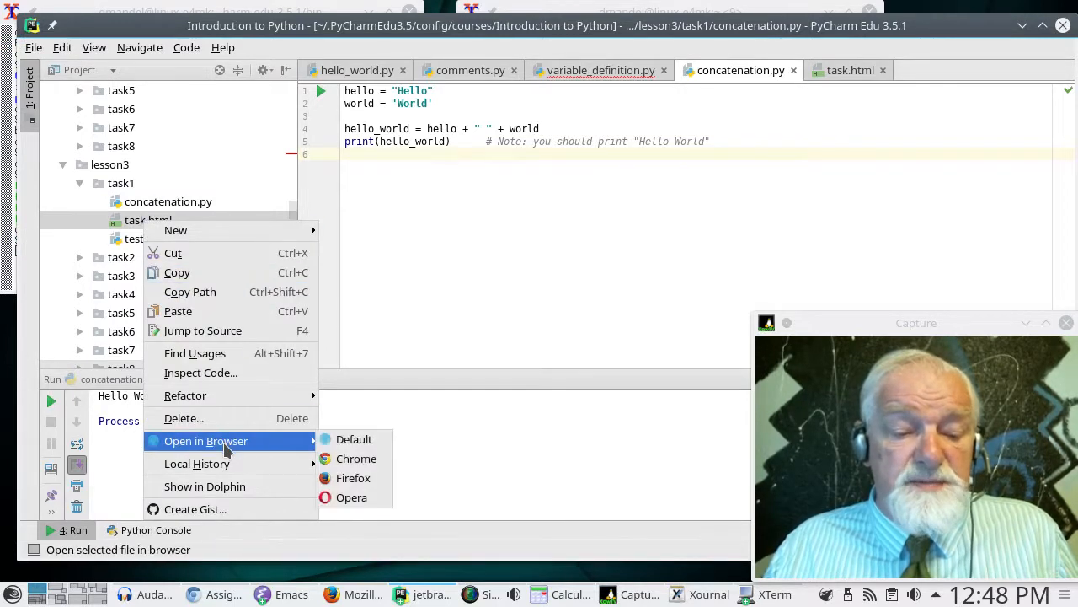
pyautogui.moveTo(354, 438)
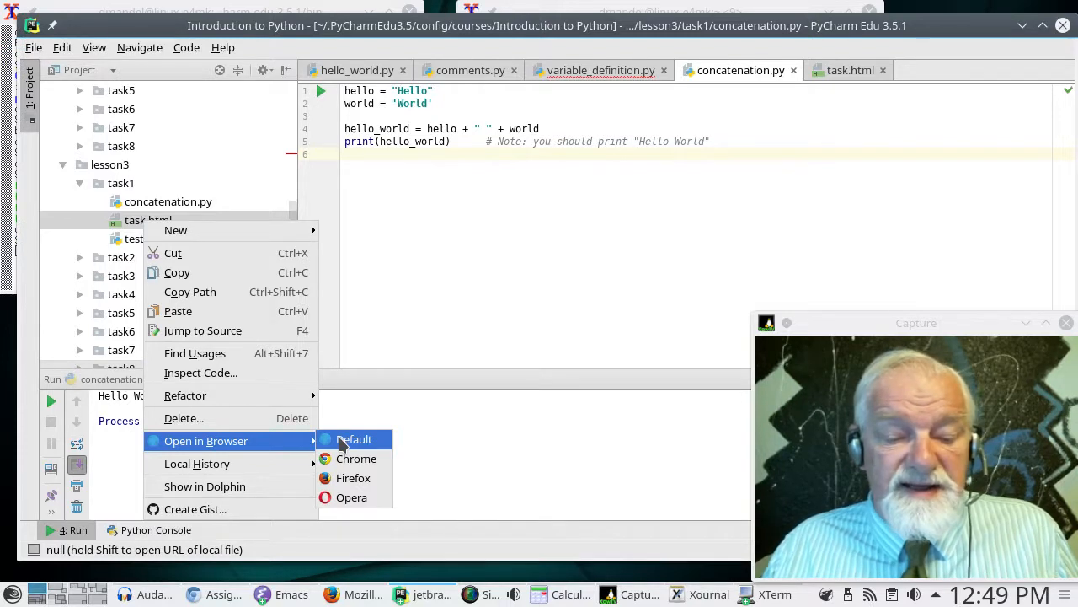
pyautogui.moveTo(353, 478)
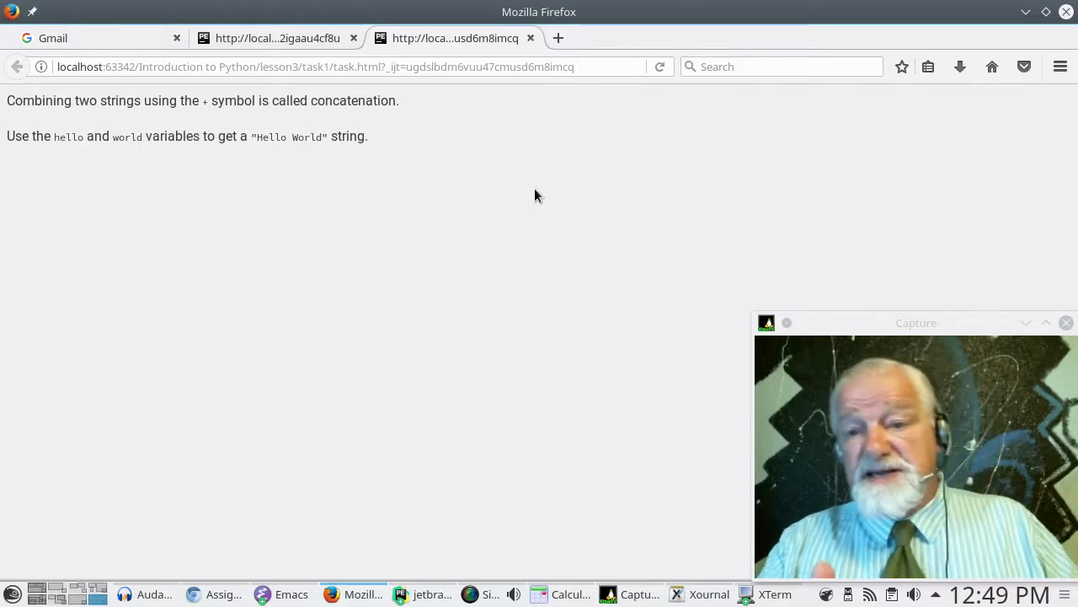
pyautogui.moveTo(523, 189)
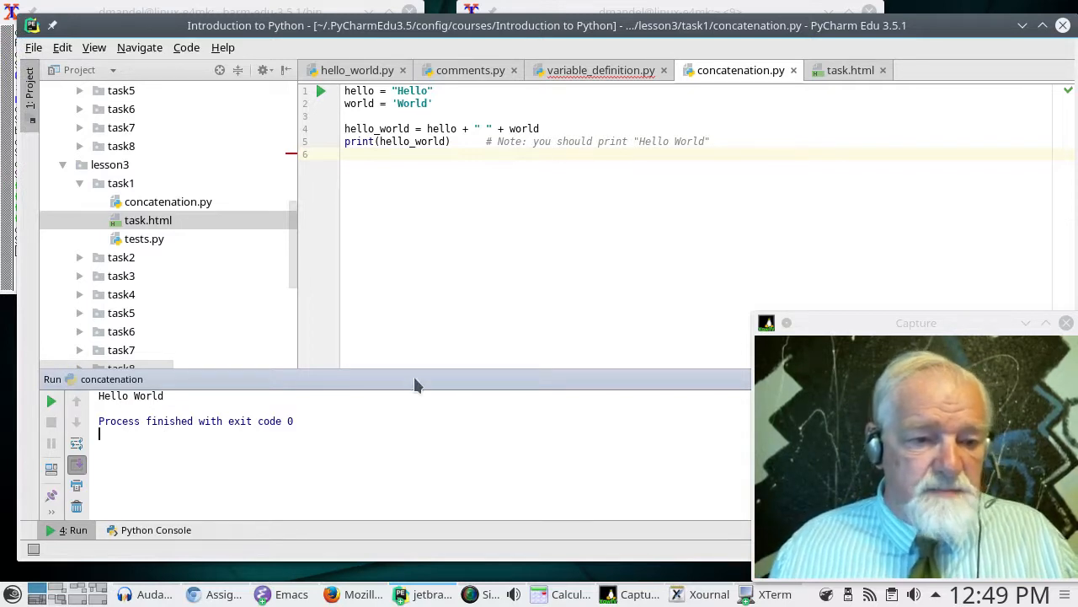
pyautogui.moveTo(401, 285)
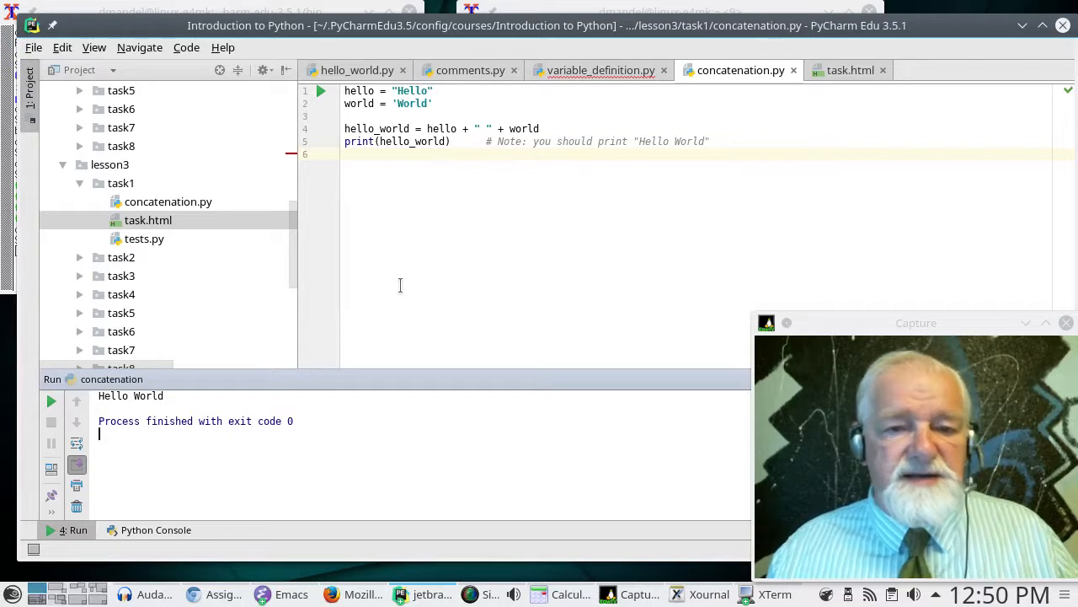
pyautogui.moveTo(34, 48)
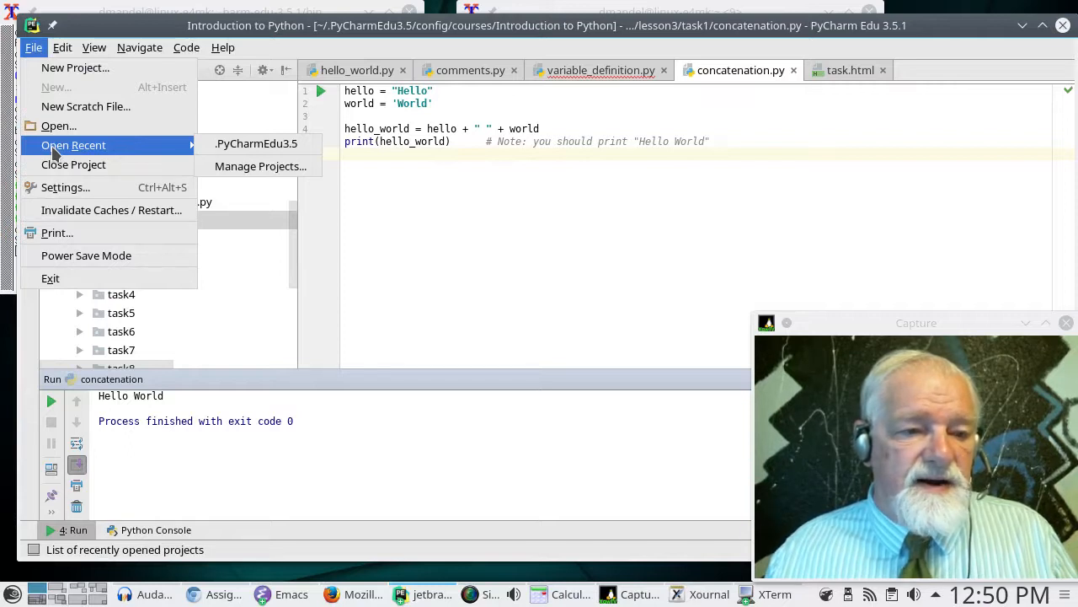
pyautogui.moveTo(57, 125)
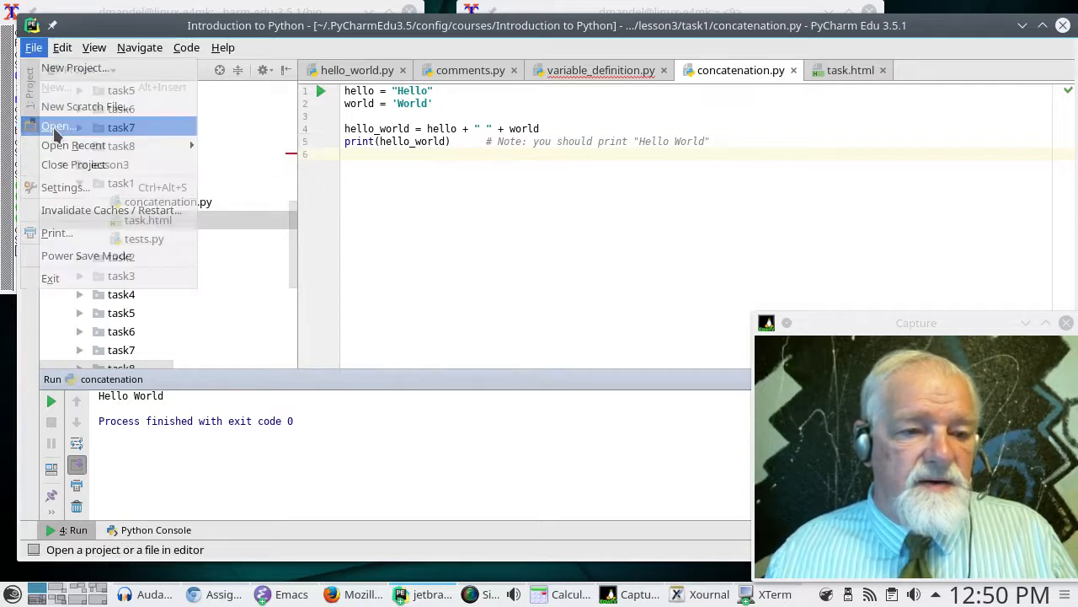
# - Start opening a project and point the dialog at the .PyCharmEdu3.5 folder
pyautogui.click(58, 125)
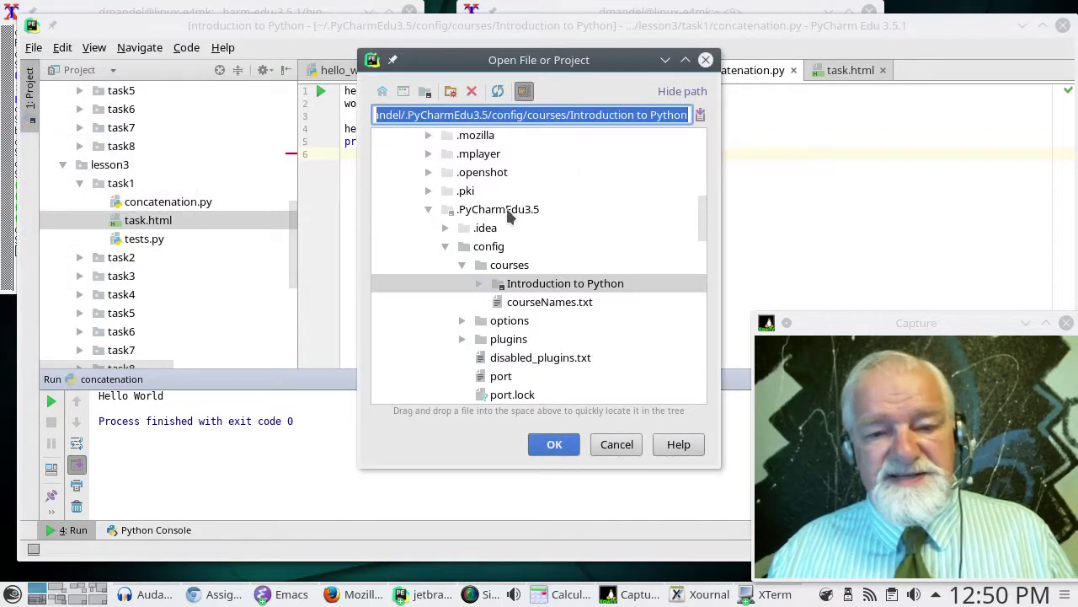
pyautogui.click(499, 209)
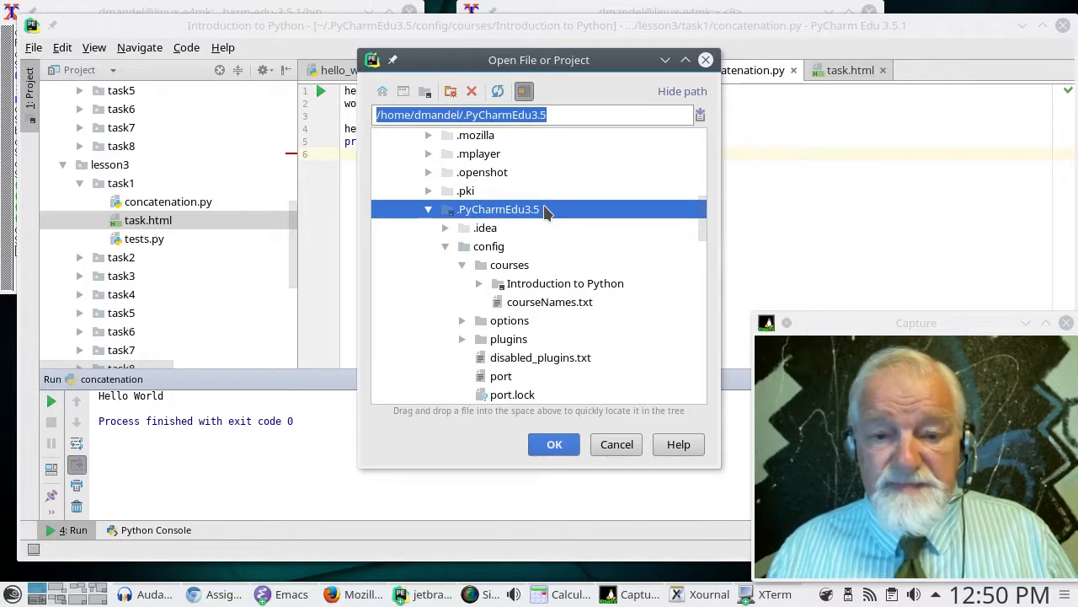
pyautogui.moveTo(559, 226)
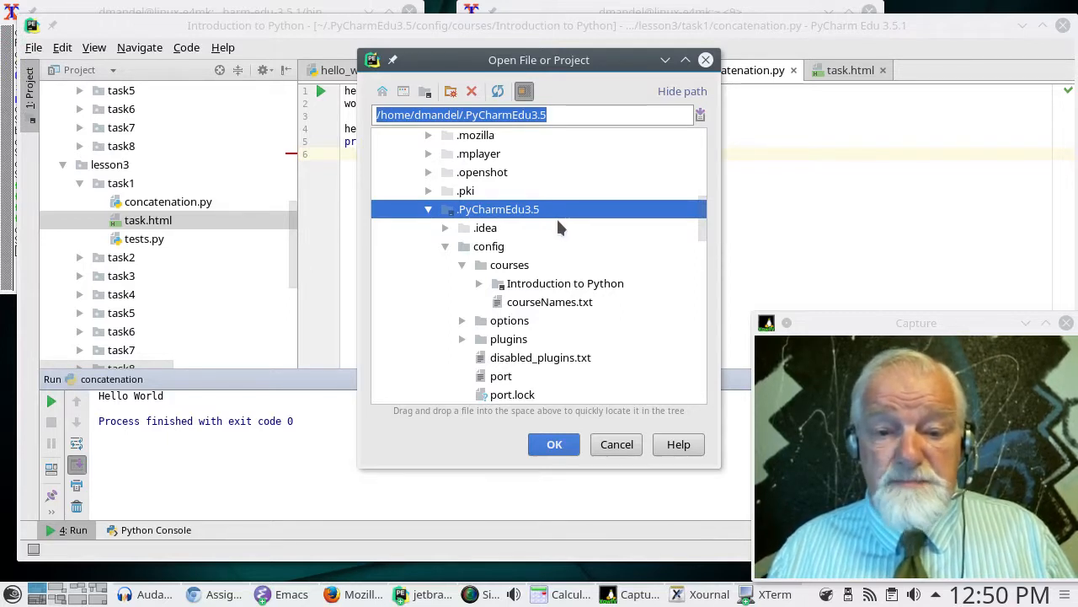
pyautogui.moveTo(556, 217)
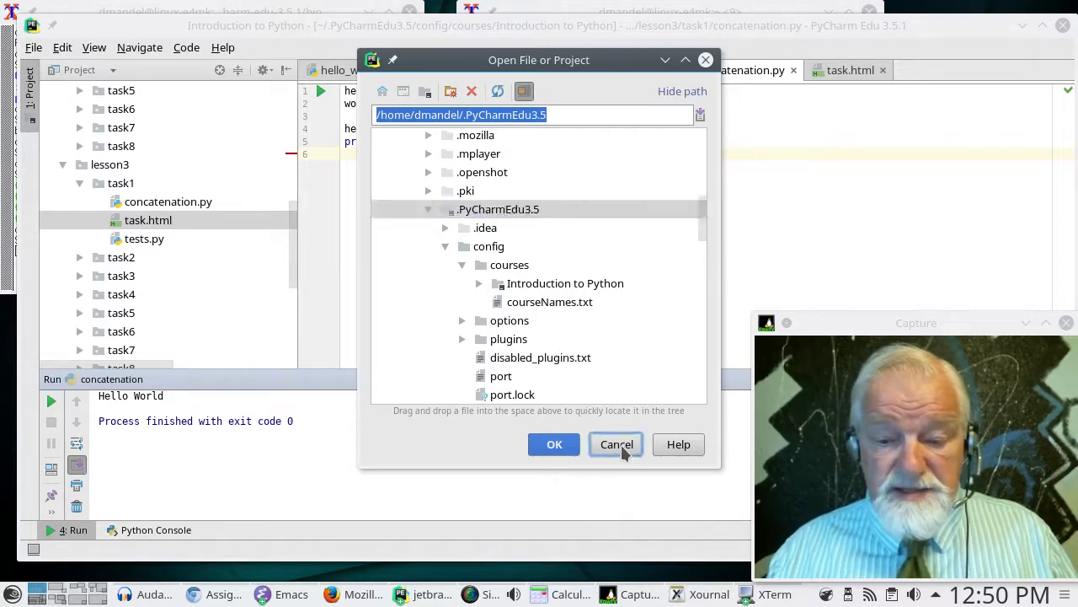
# - Cancel the Open File or Project dialog, keeping concatenation.py and its Hello World output
pyautogui.click(616, 444)
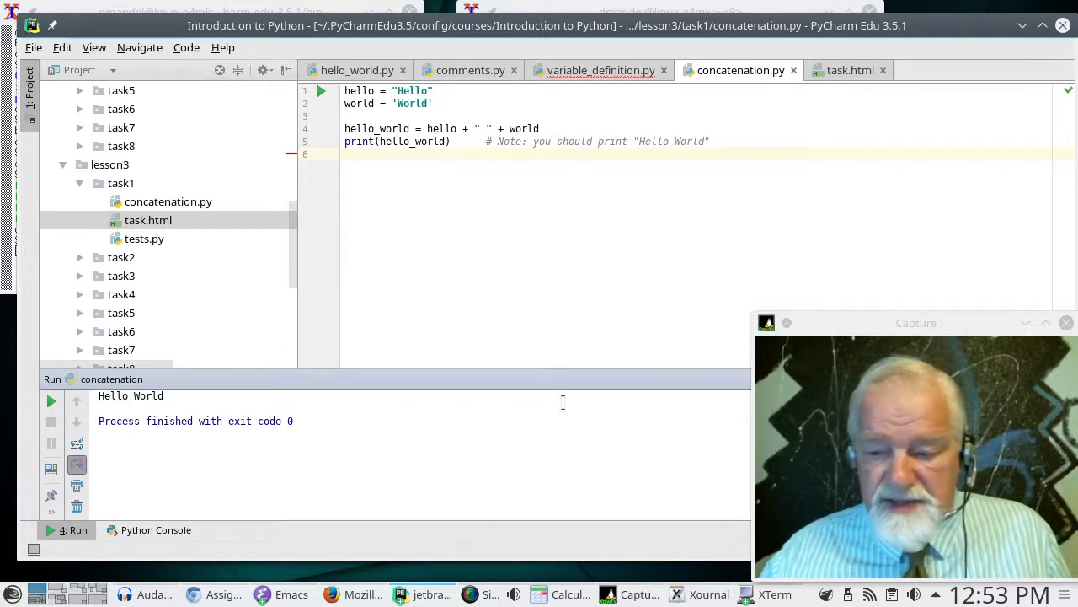
pyautogui.moveTo(479, 354)
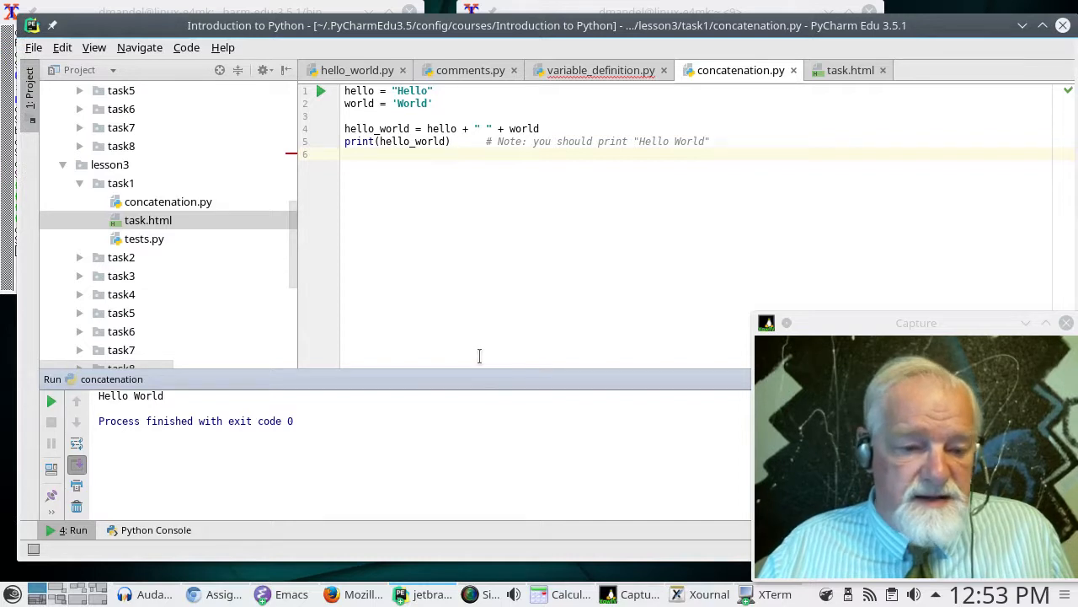
pyautogui.moveTo(458, 397)
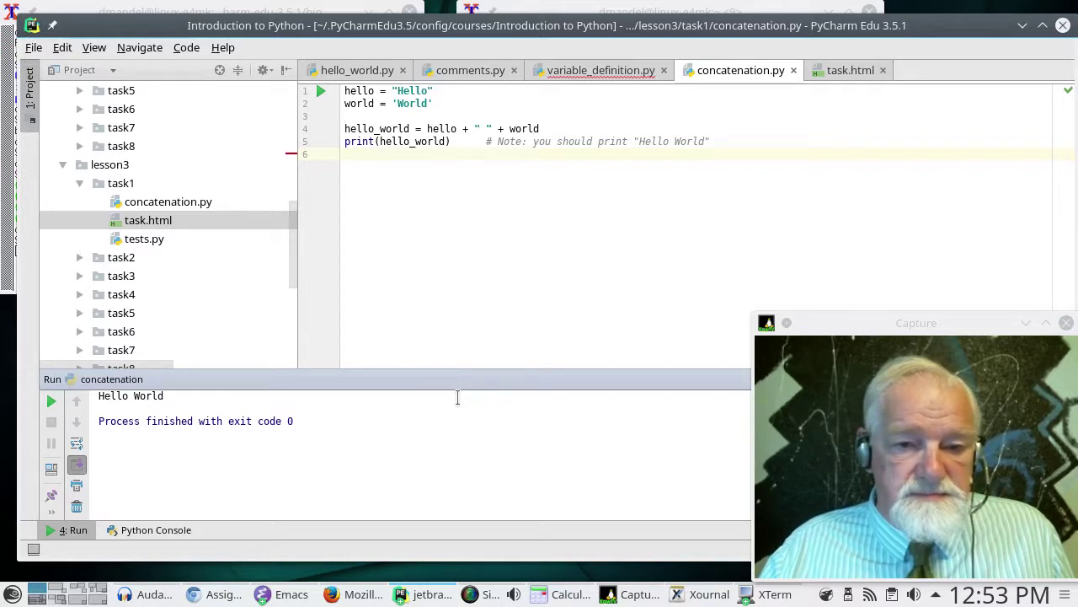